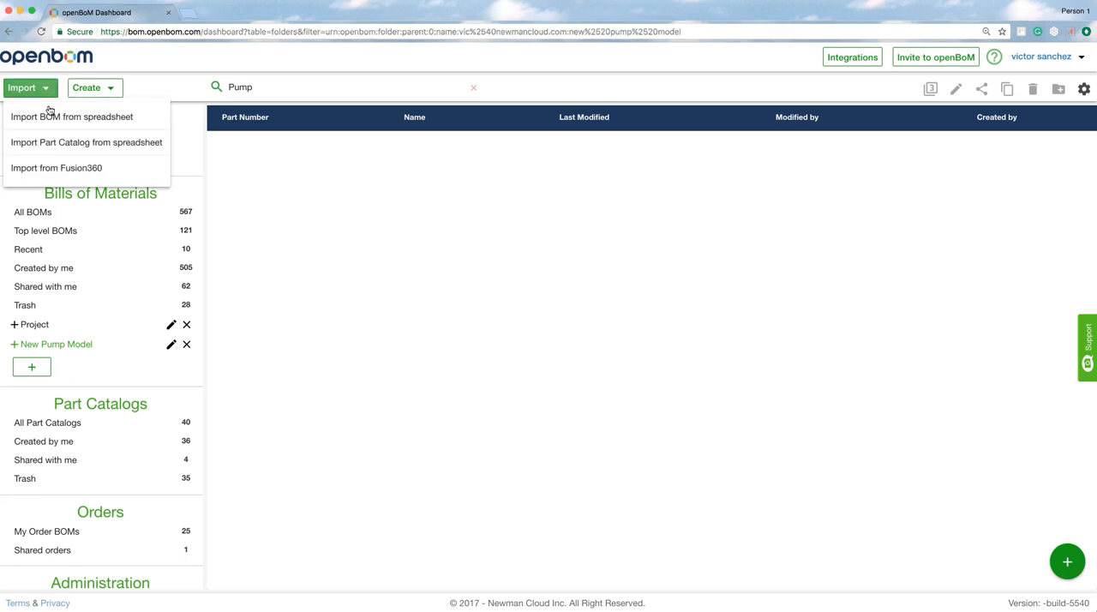
mouse_move(71, 117)
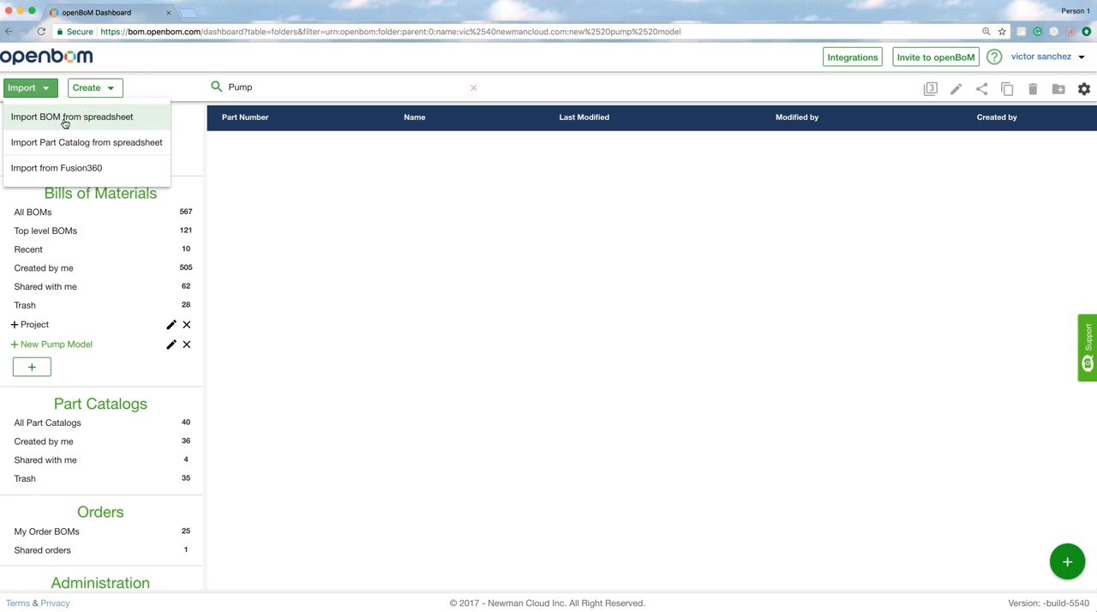
Step: Choose Import BOM from spreadsheet to bring up the import options
click(71, 117)
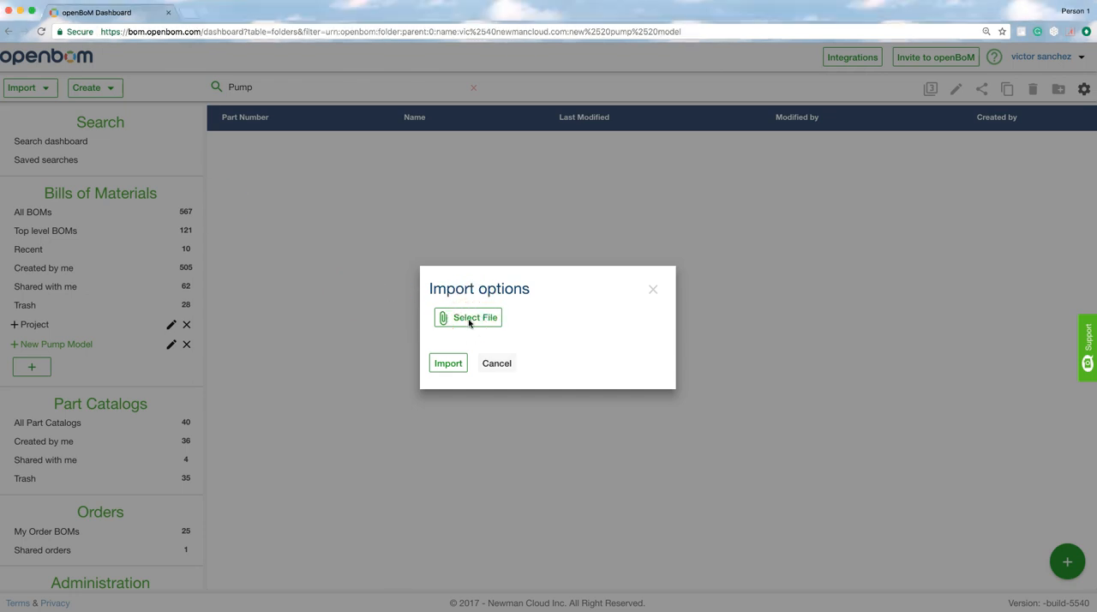
Step: Browse the Desktop and select the Pump Assembly v1 spreadsheet for import
click(468, 317)
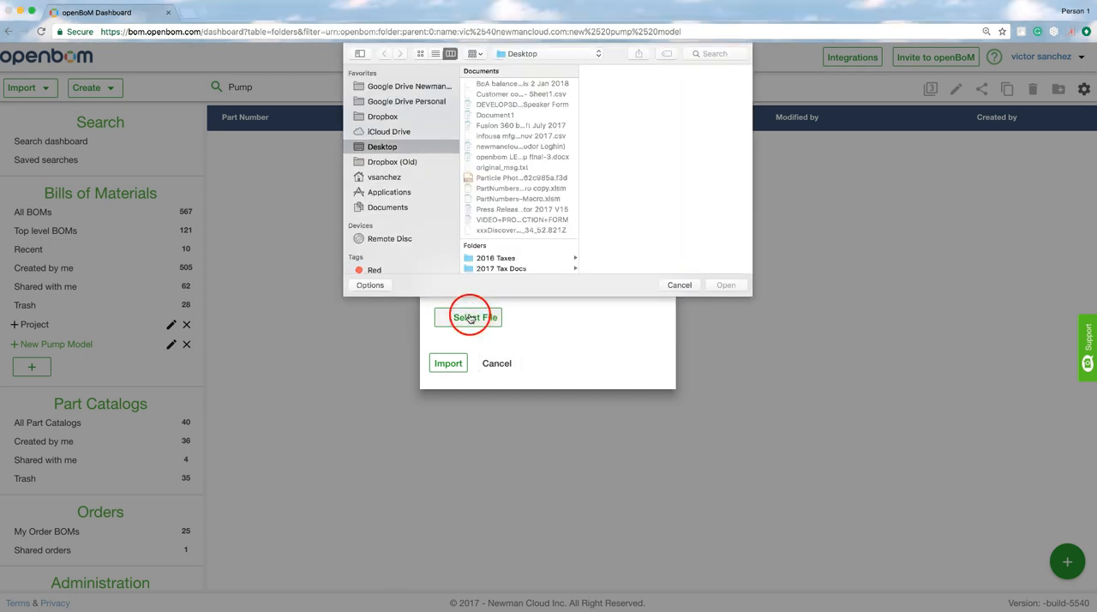
mouse_move(185, 59)
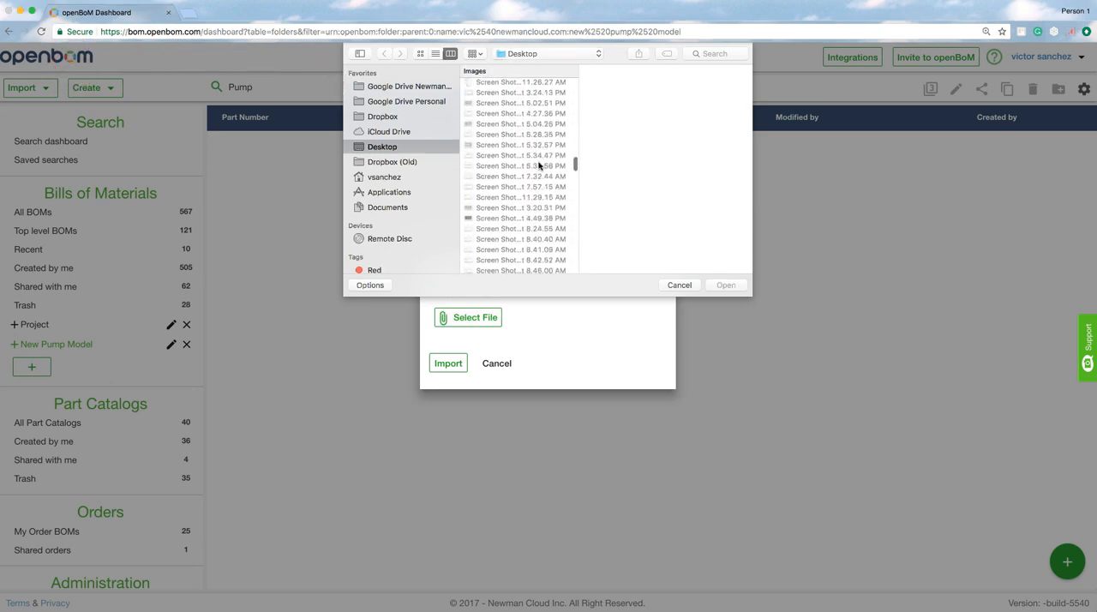
scroll(down, 3)
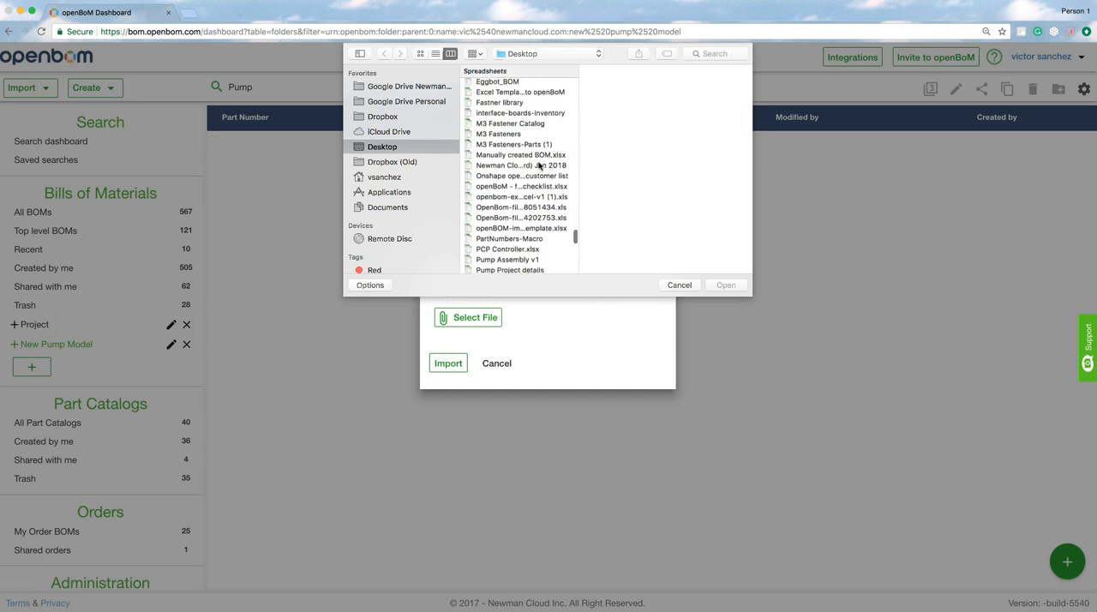
scroll(down, 3)
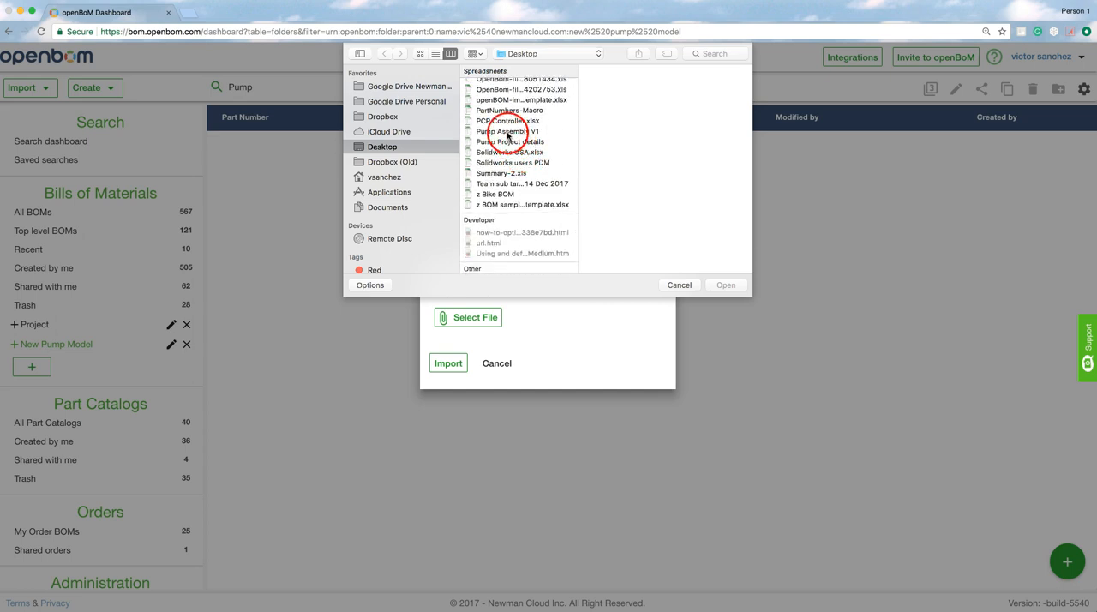
click(507, 131)
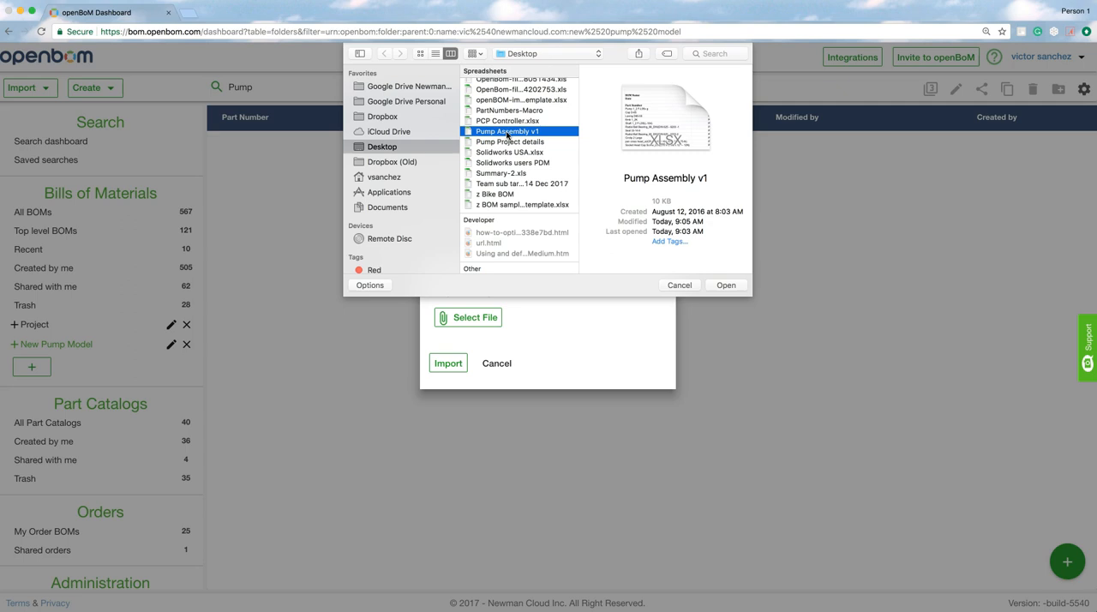
click(726, 284)
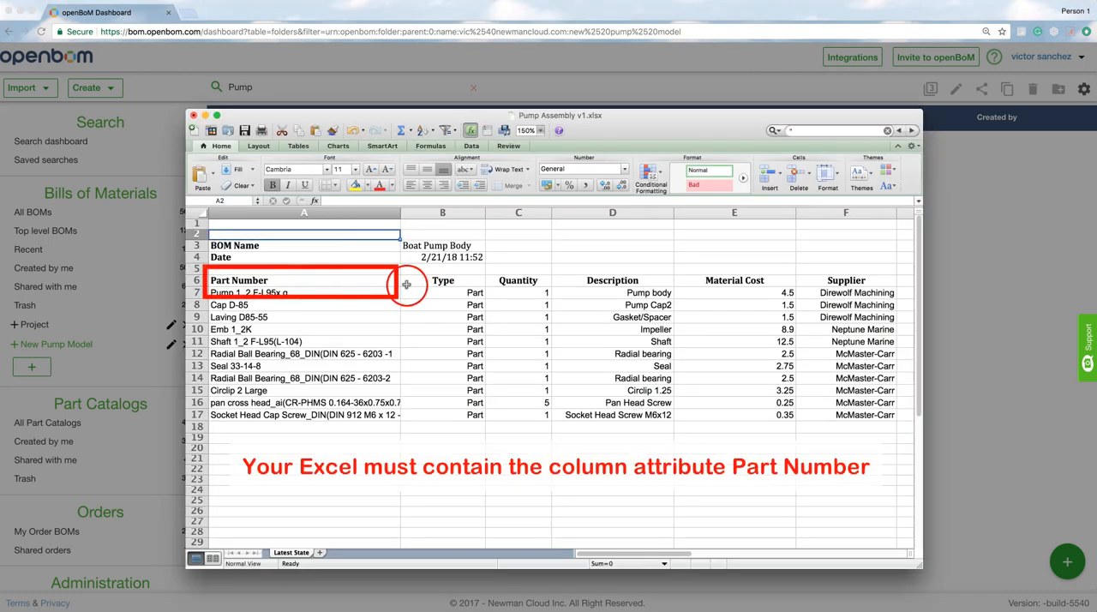
click(518, 280)
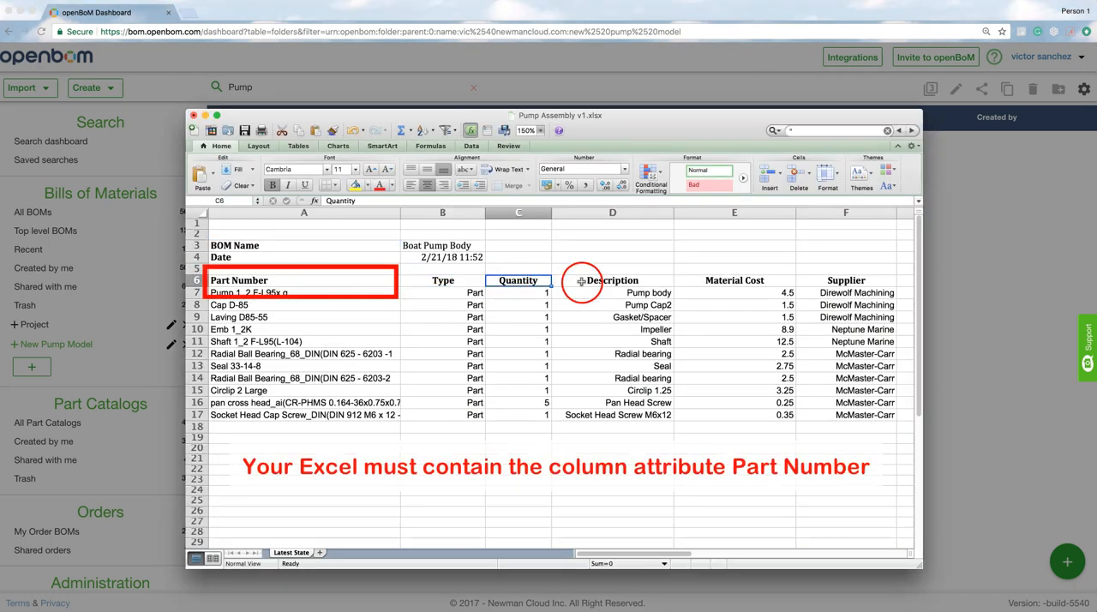
click(303, 234)
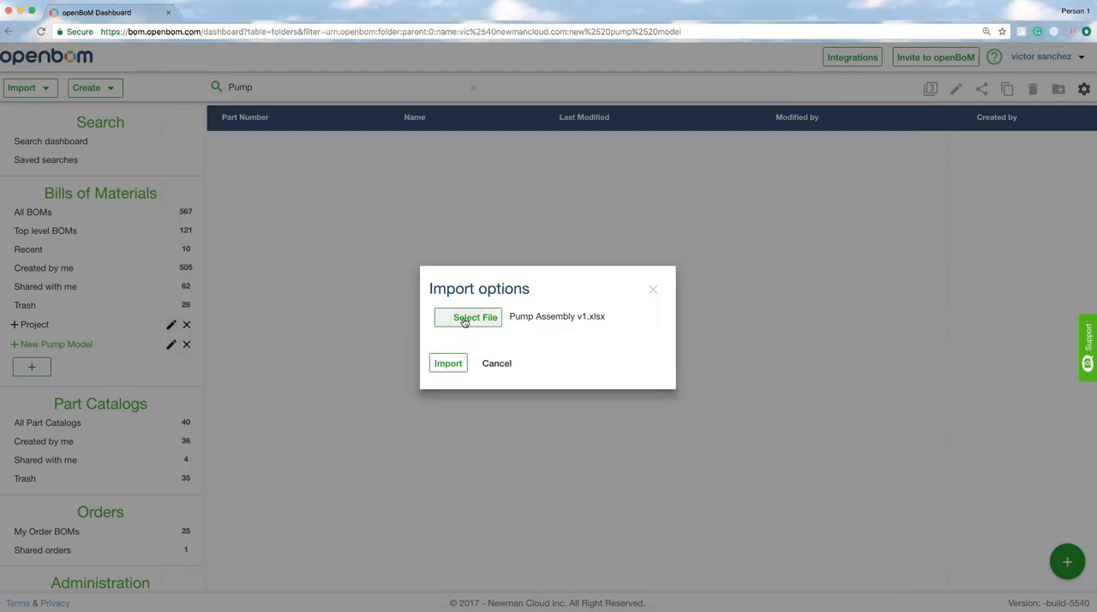
Step: Import Pump Assembly v1.xlsx, creating an 11-part Pump Assembly v1 BOM
click(469, 316)
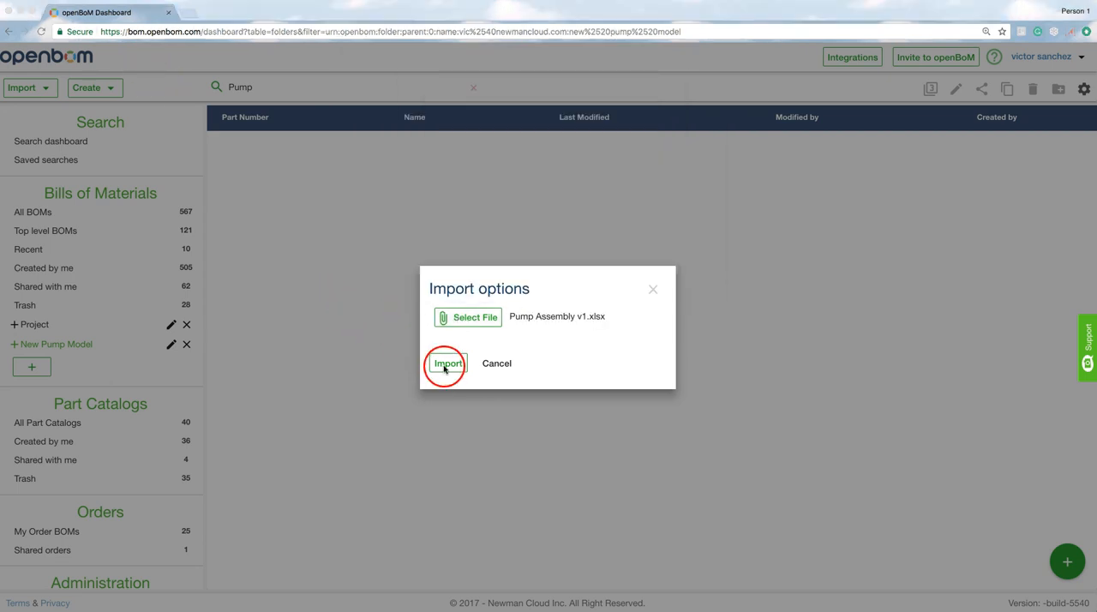
click(446, 363)
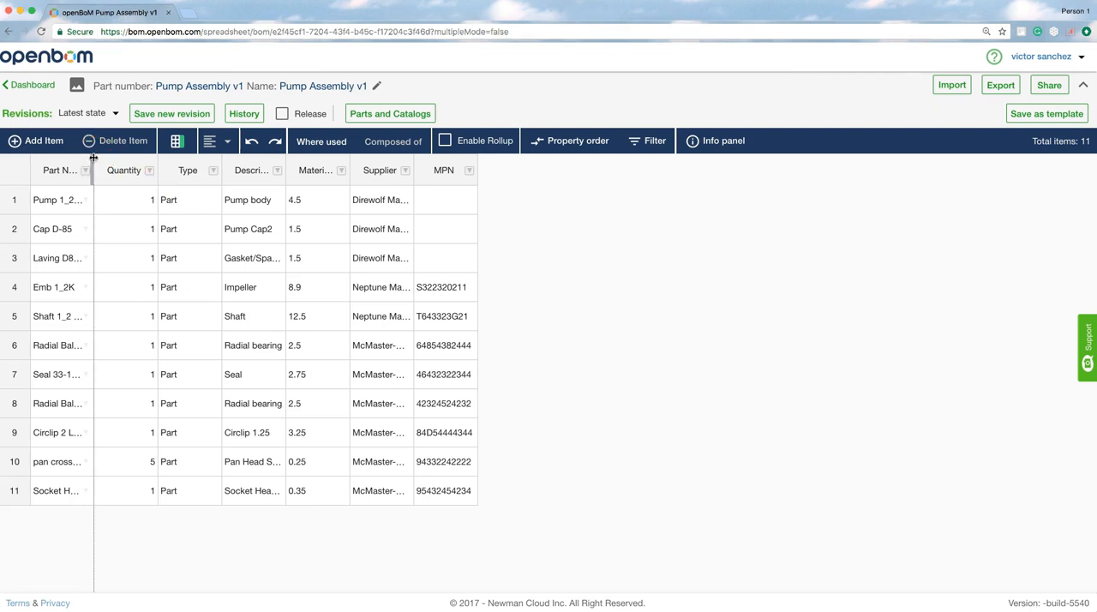
Step: Drag the BOM grid column borders wider so values display fully
drag(94, 170, 124, 170)
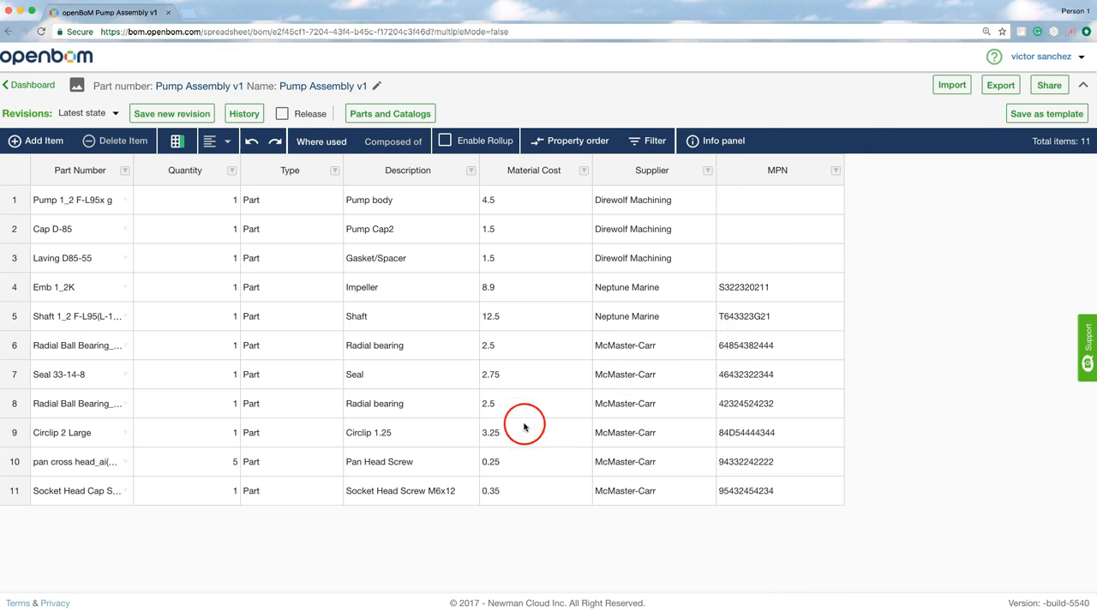
mouse_move(444, 522)
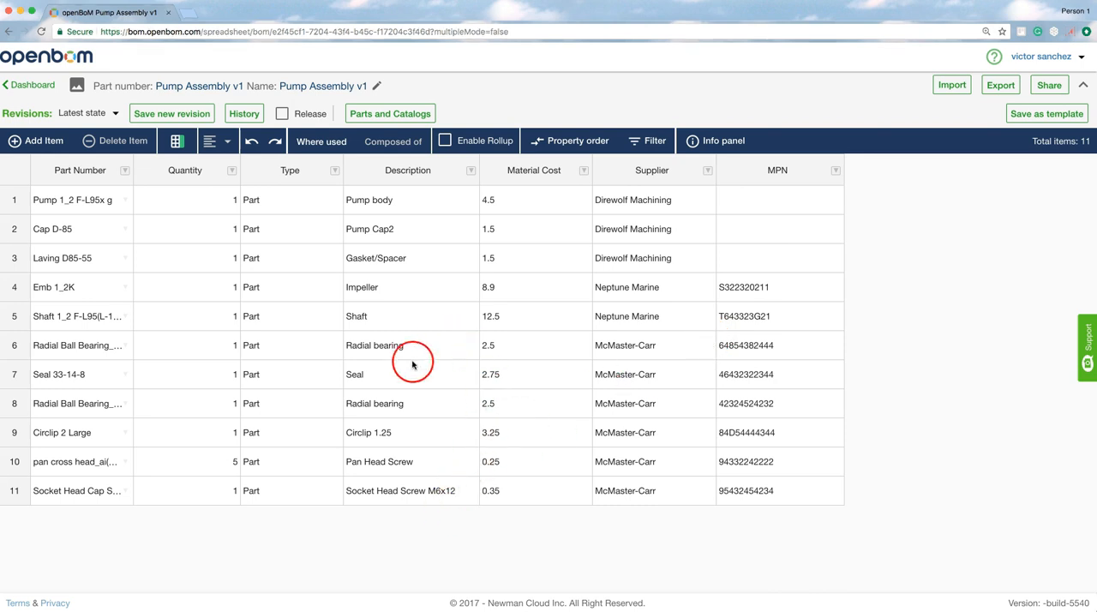
mouse_move(400, 345)
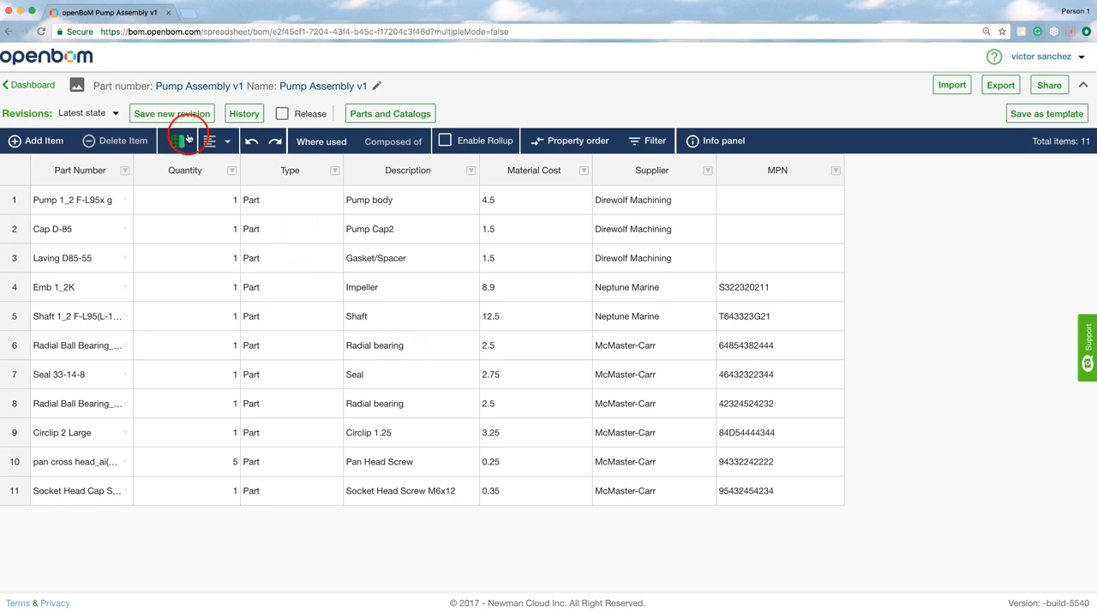
Step: Save a new revision of the BOM with description R1
click(177, 140)
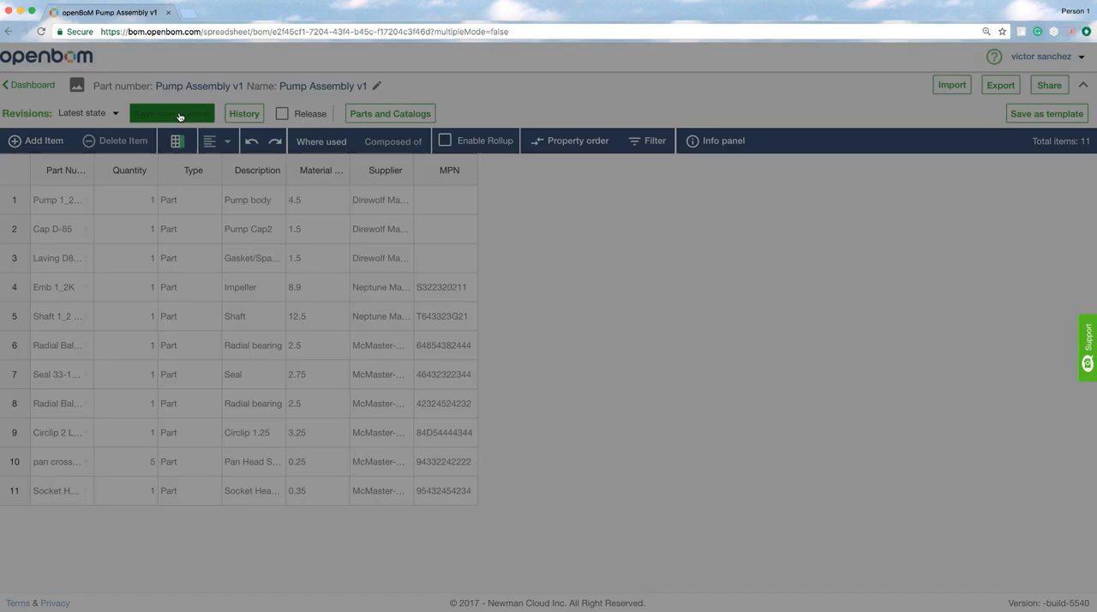
click(172, 113)
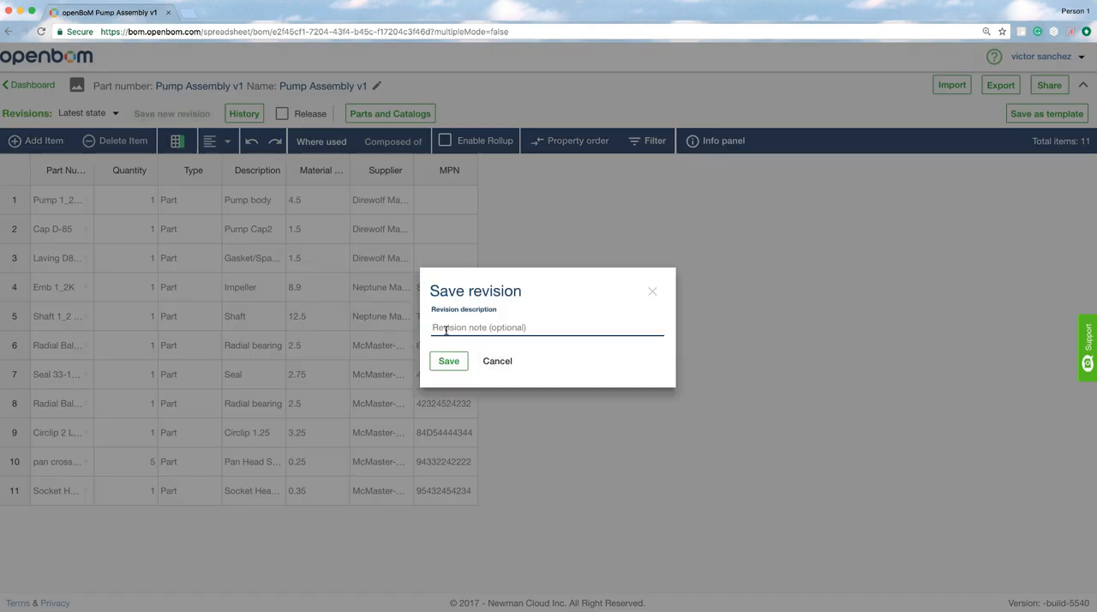
text(R1)
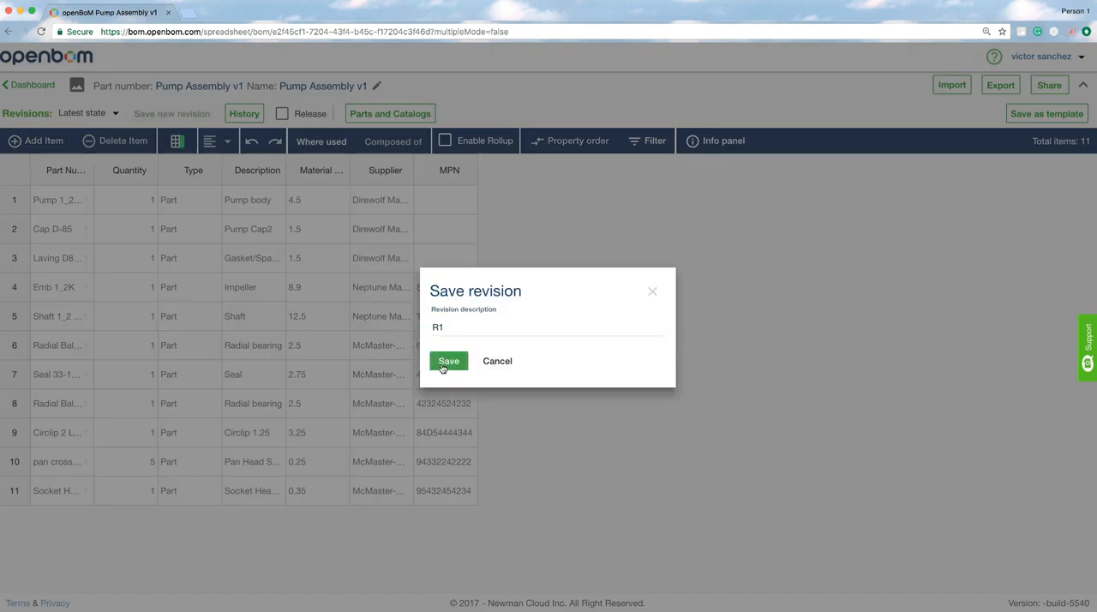
click(448, 360)
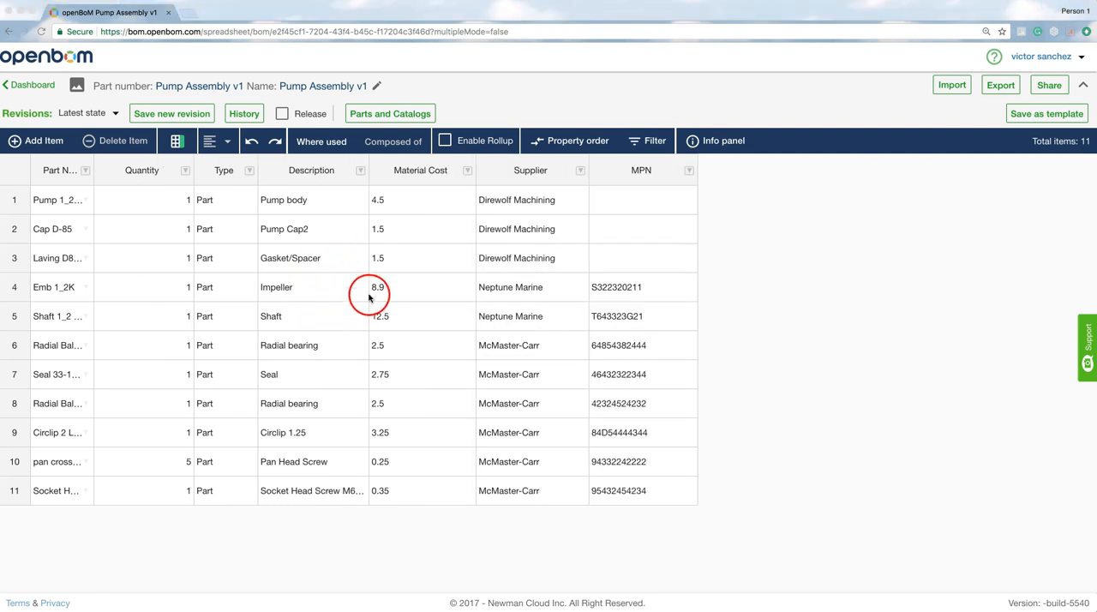
mouse_move(334, 315)
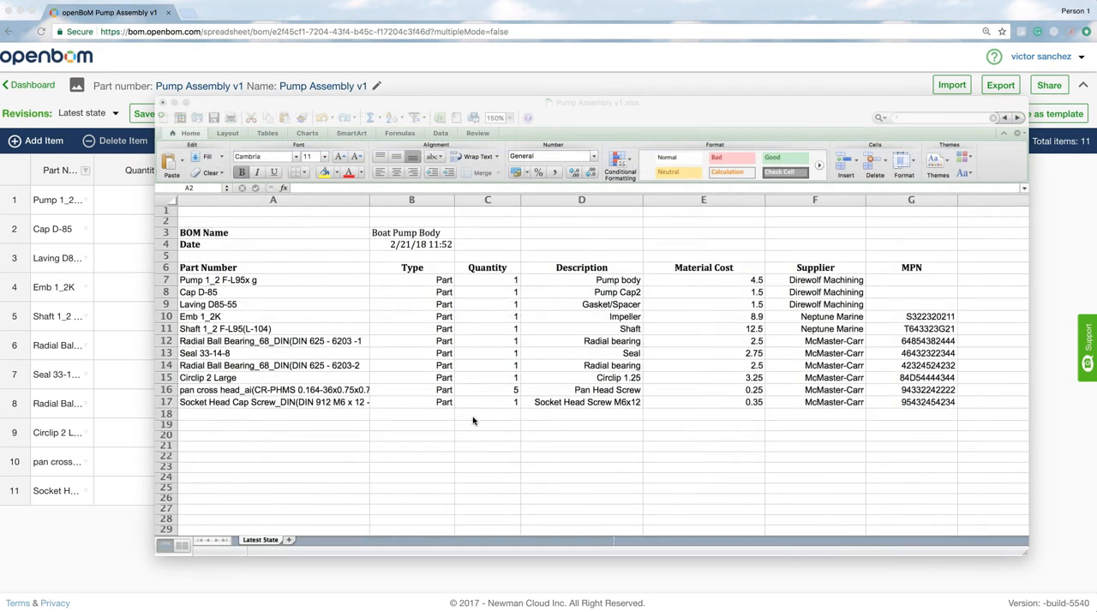
Step: Change the Socket Head Cap Screw quantity to 4
click(488, 402)
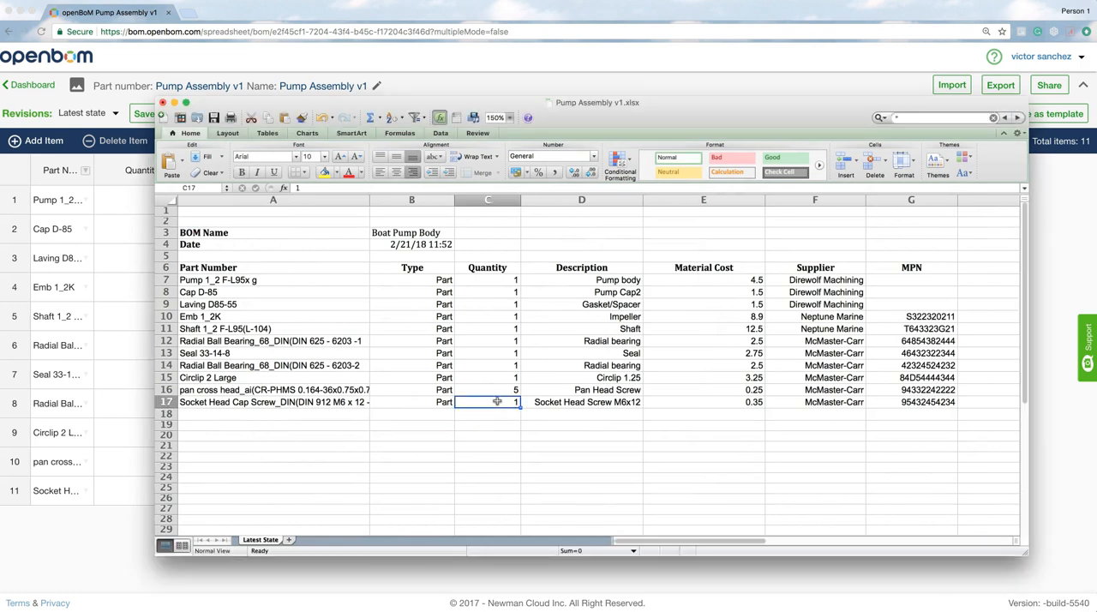
double_click(487, 402)
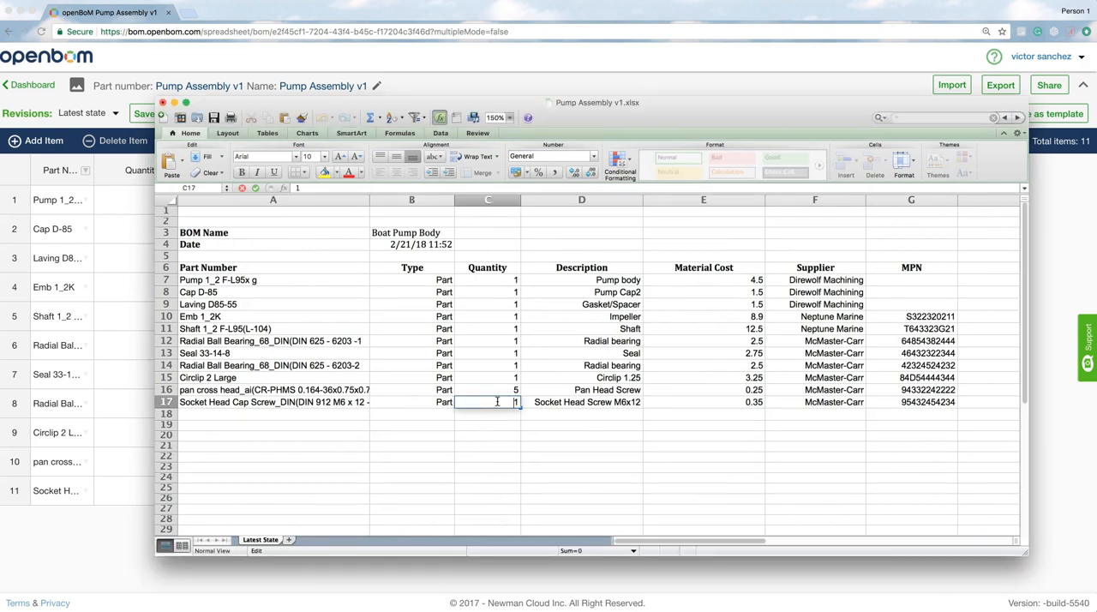
text(4)
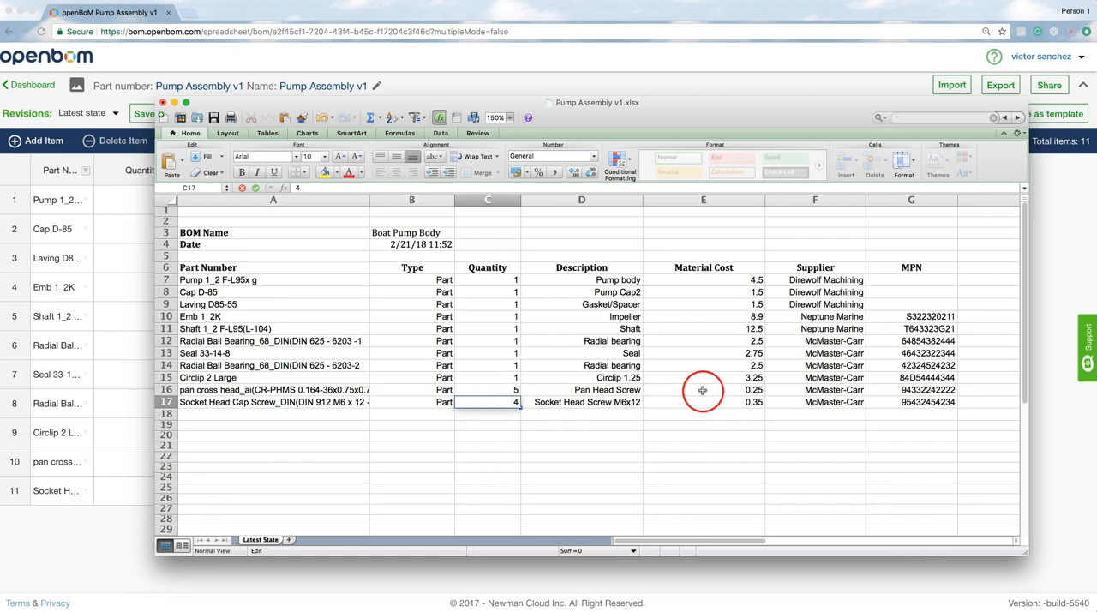
Step: Edit the Pan Head Screw material cost to 0.35 and select the Neptune Marine supplier cell
click(704, 390)
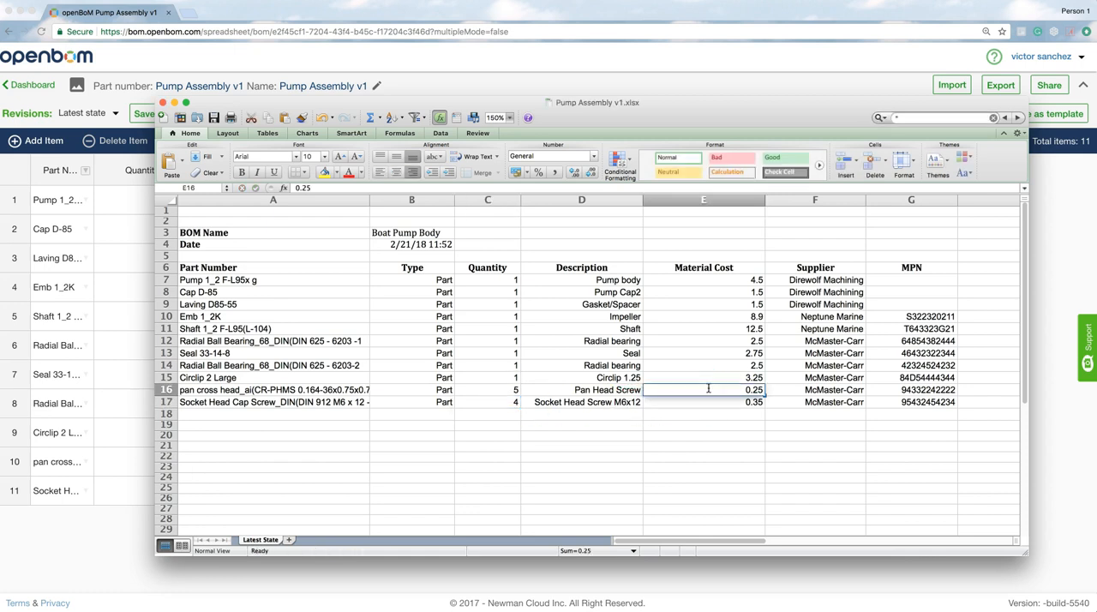
double_click(704, 389)
text(0.35)
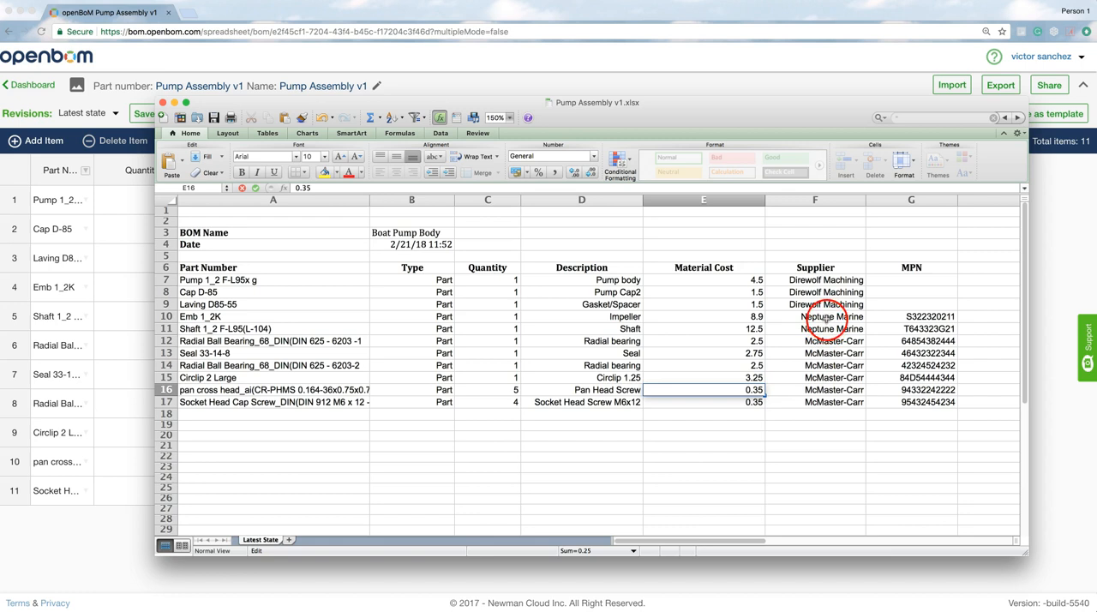
click(831, 316)
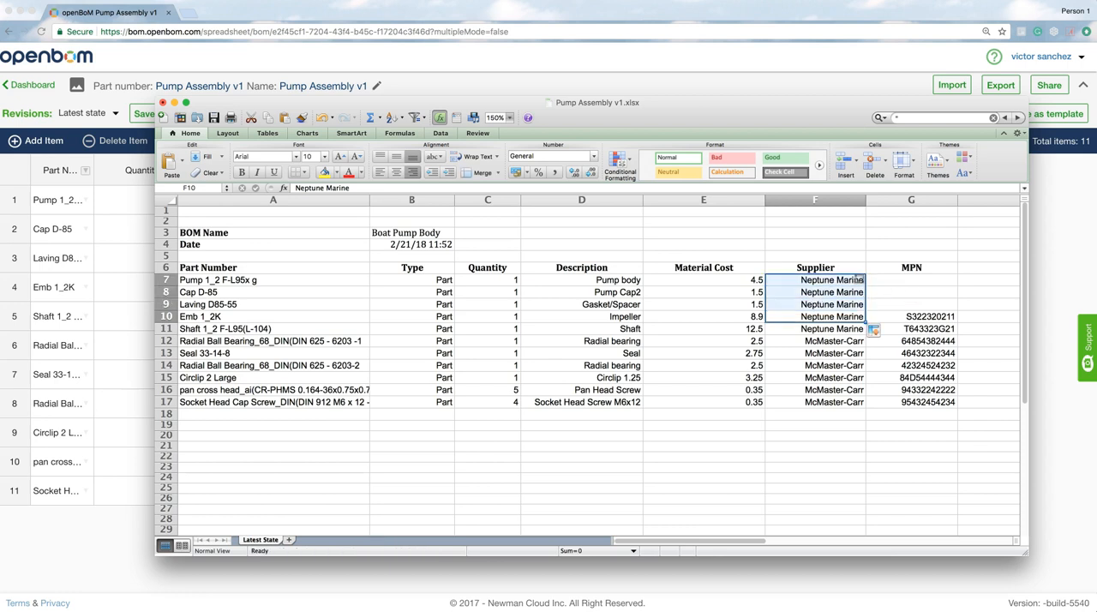
Step: Enter MPNs 533223212, 54332323S and 64332342T for the first three parts
click(911, 304)
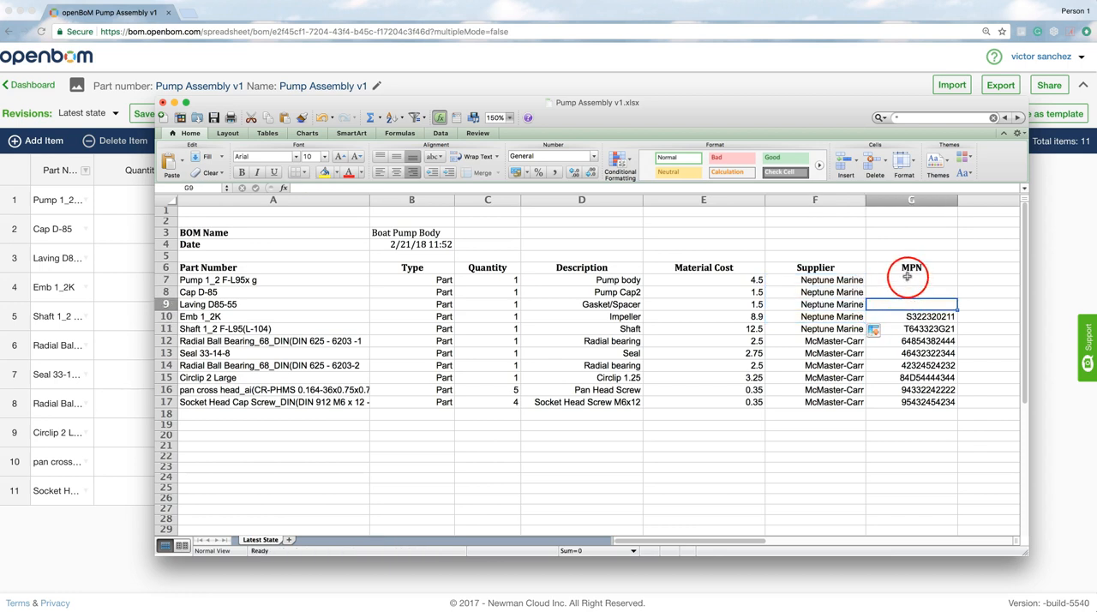
text(533223212)
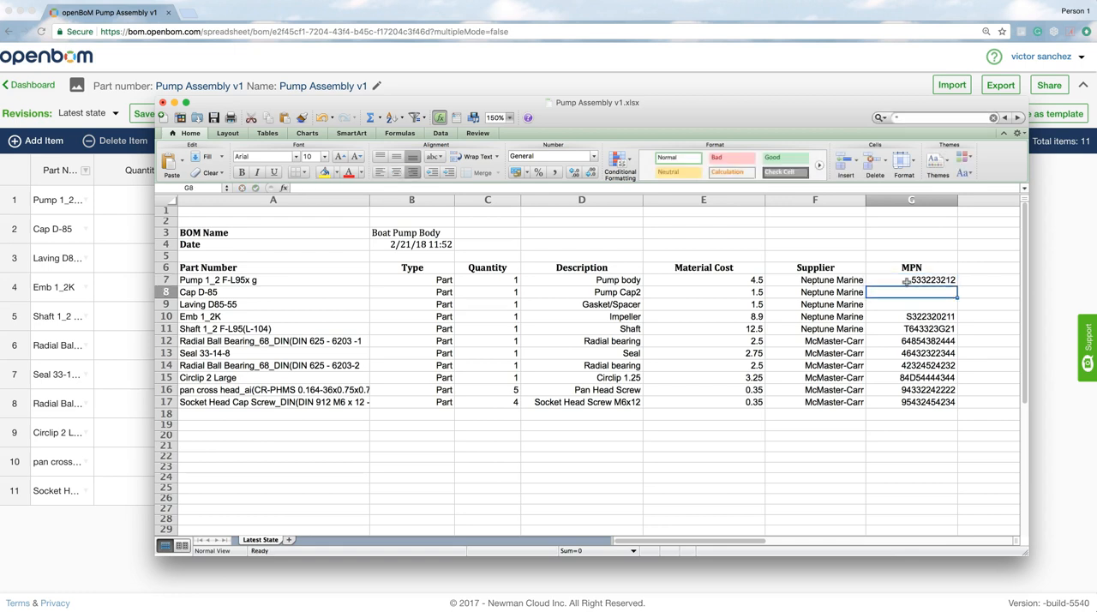
text(54332323)
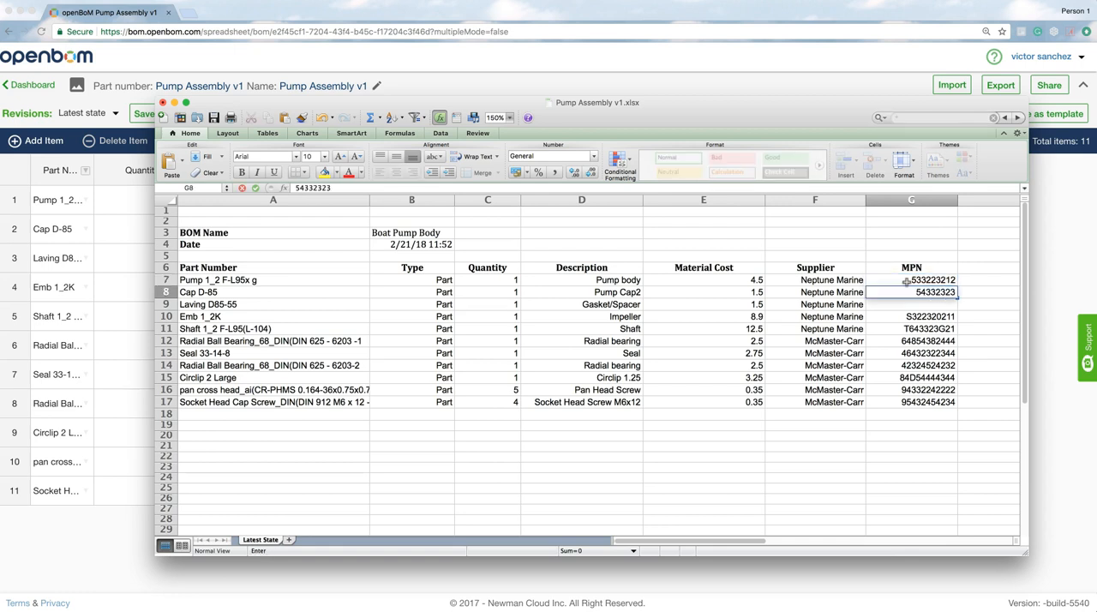
text(S)
click(912, 305)
text(64332342)
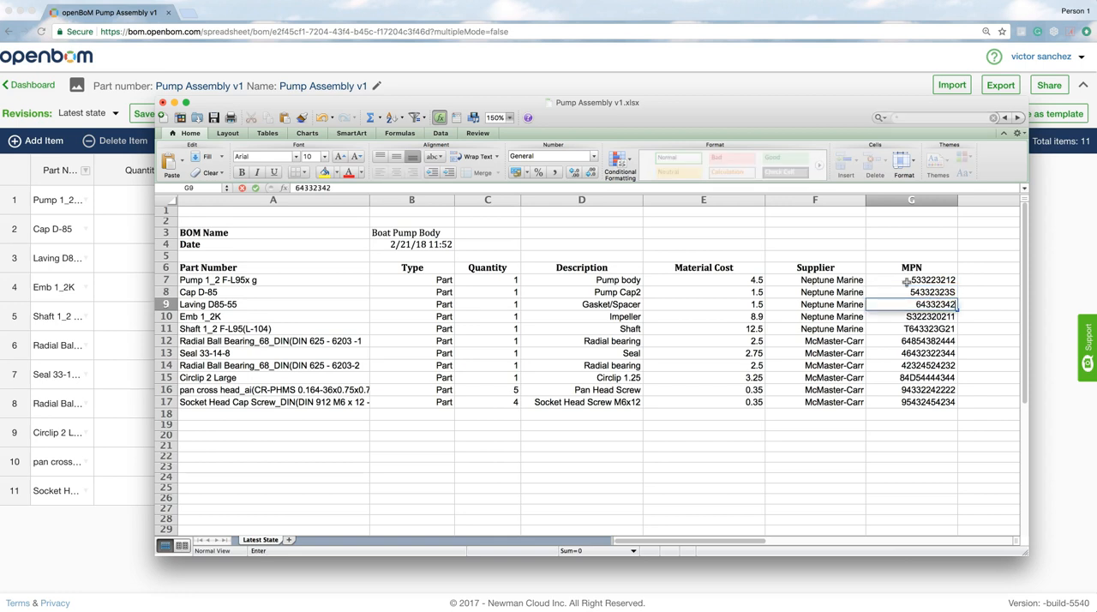
click(911, 317)
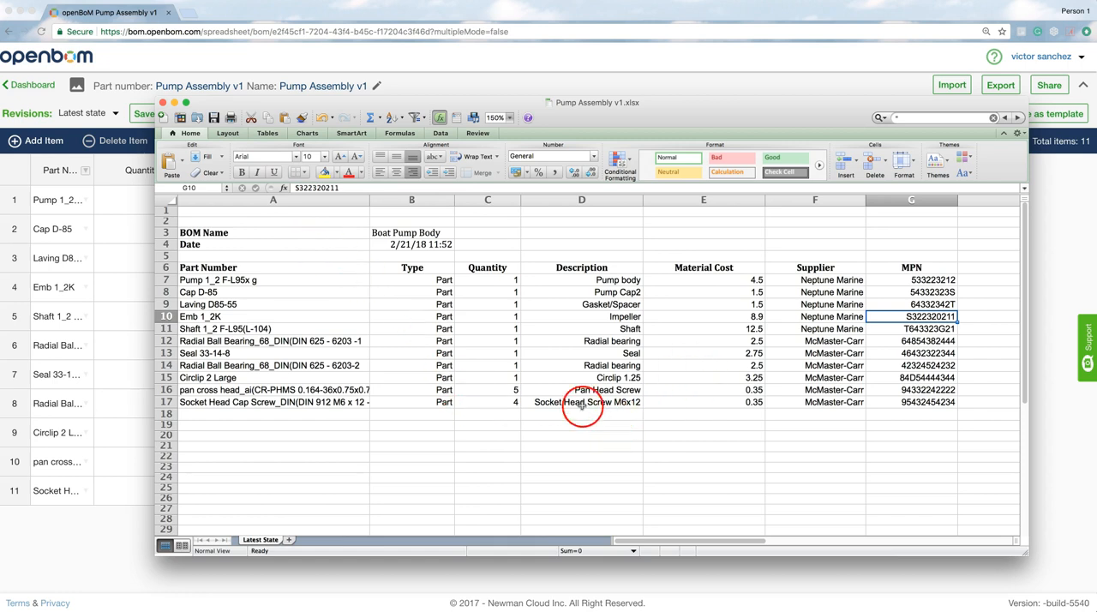
mouse_move(783, 391)
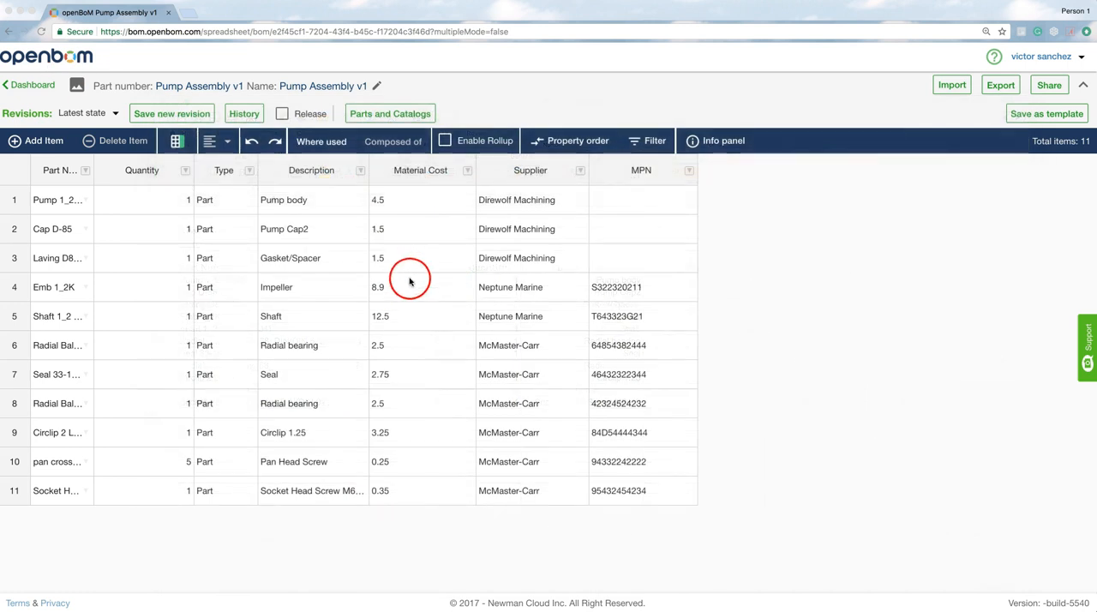
mouse_move(439, 297)
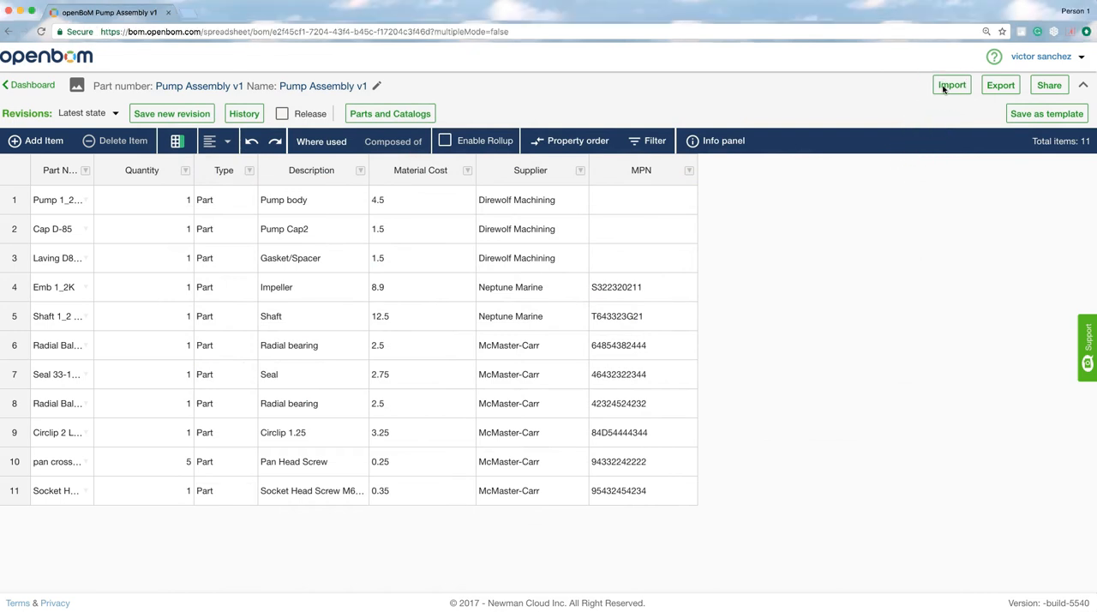
Step: Re-open Import and pick the edited Pump Assembly v1 spreadsheet from the Desktop
click(952, 85)
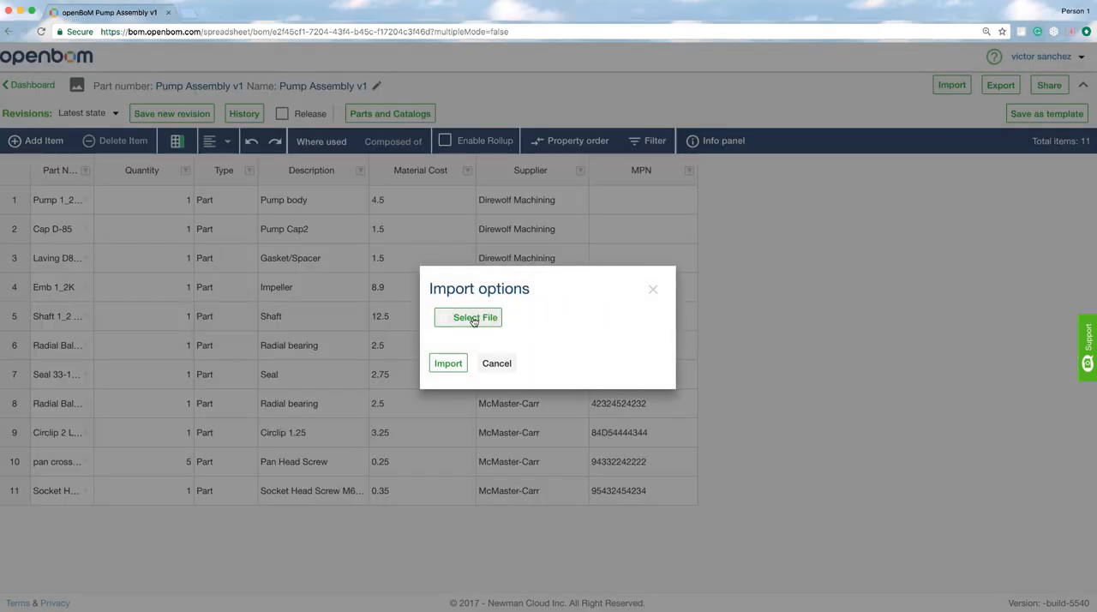
click(475, 318)
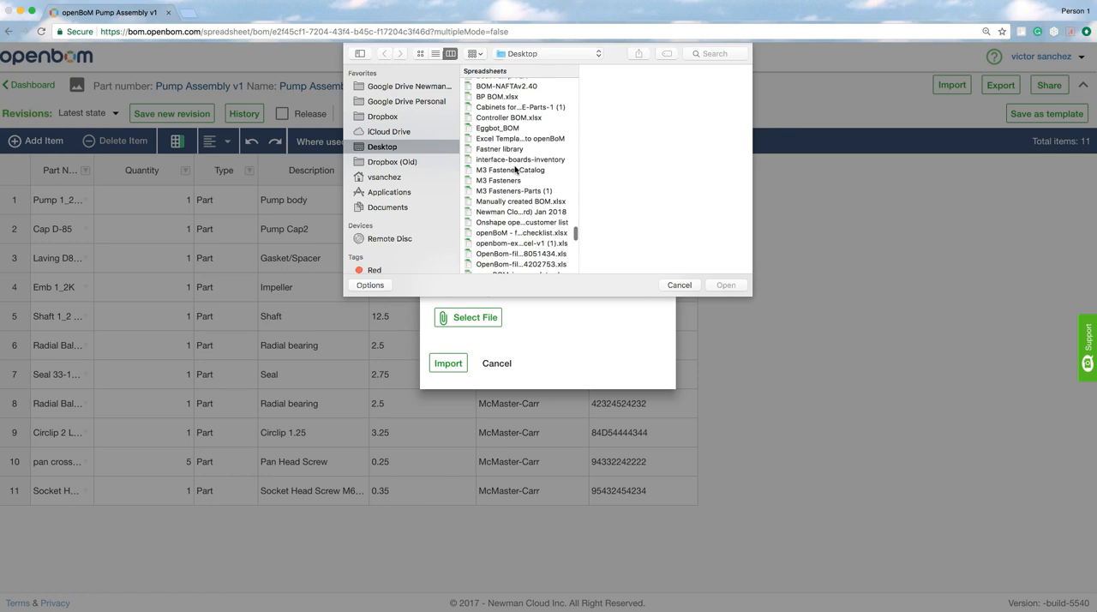
click(508, 169)
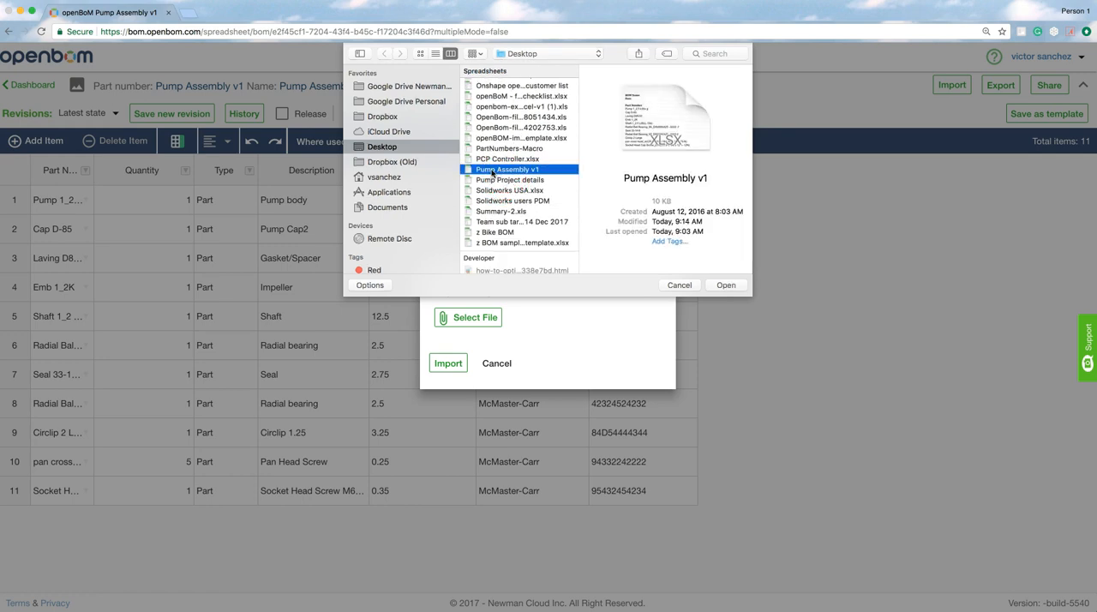
click(725, 284)
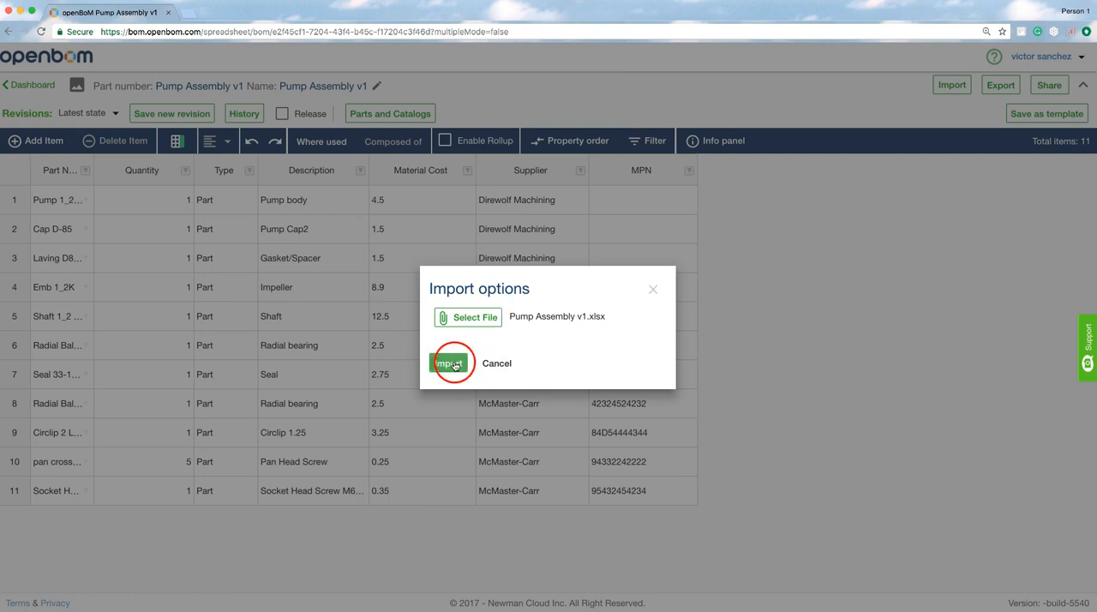
Step: Re-import the spreadsheet and check quantity 4, cost 0.35, Neptune Marine supplier and MPNs
click(452, 363)
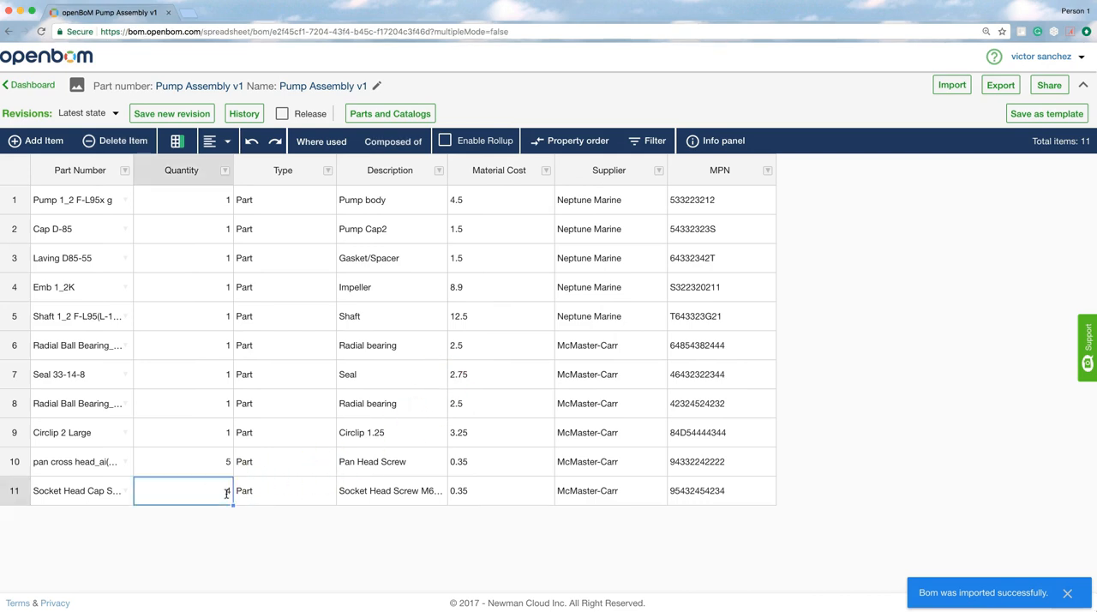
click(501, 462)
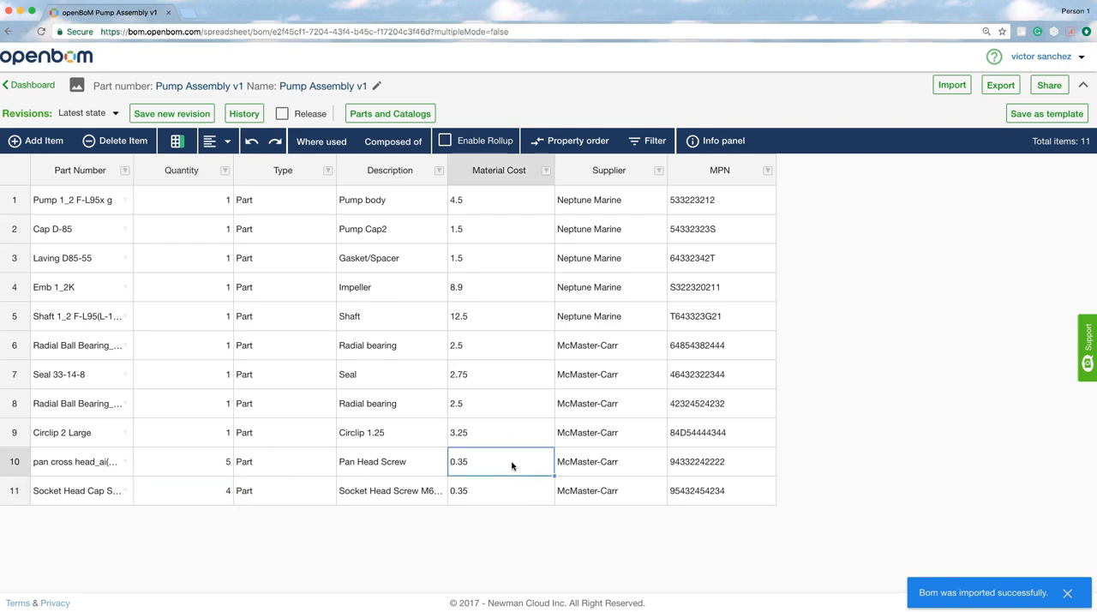
click(608, 200)
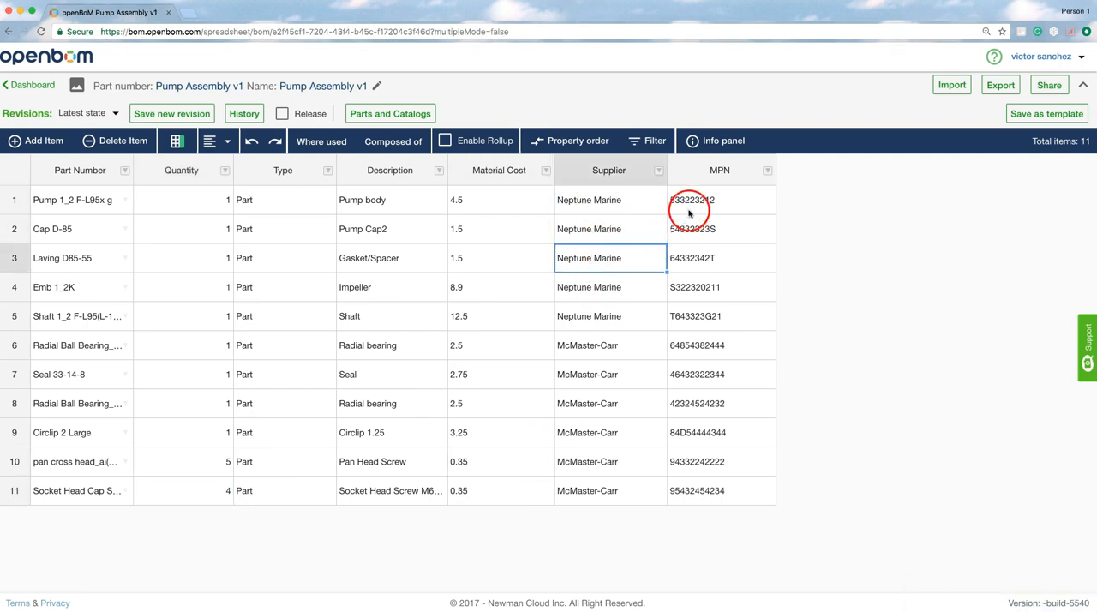
click(691, 229)
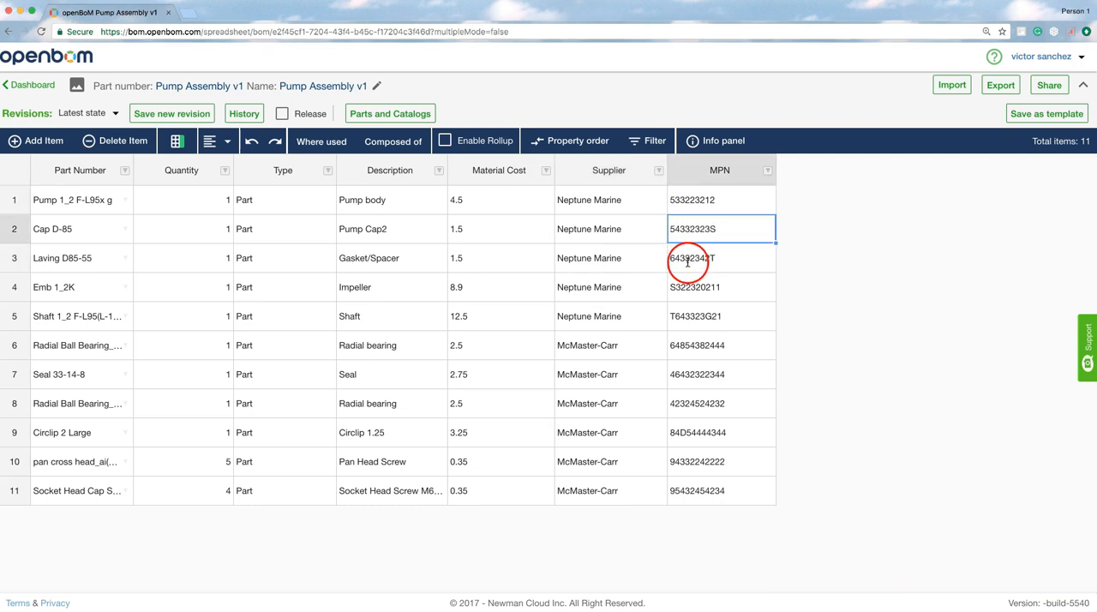
click(720, 258)
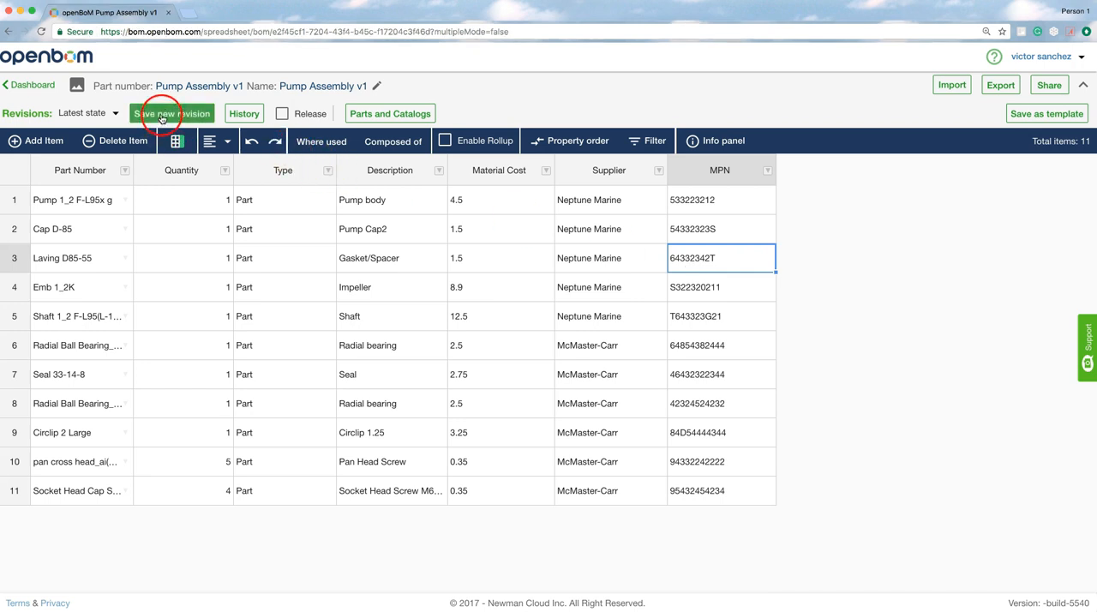
Step: Save a new BOM revision with the note R2
click(171, 113)
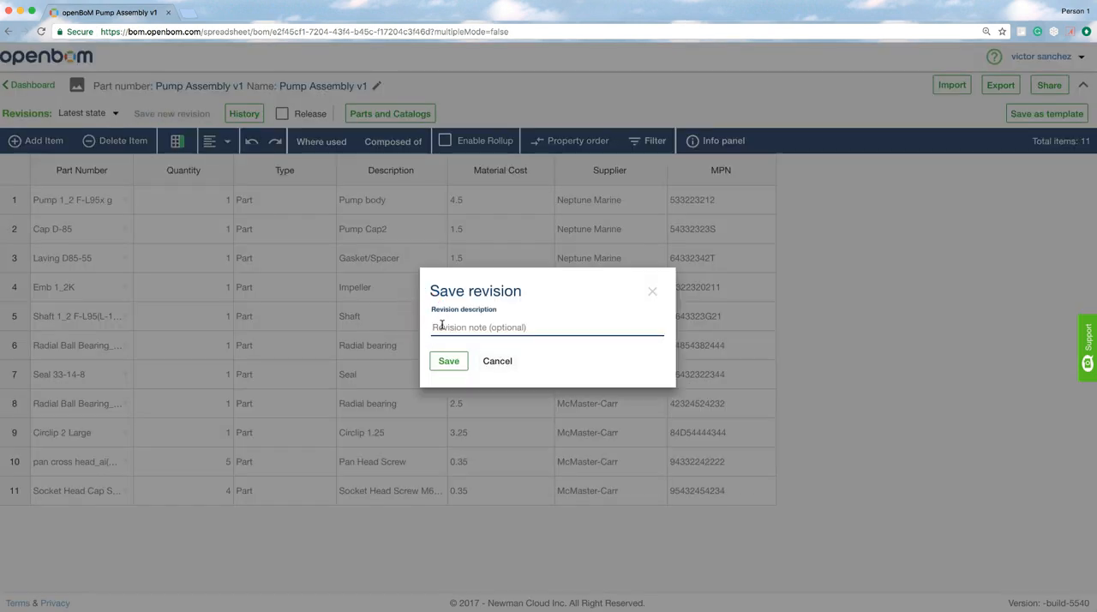
text(Re)
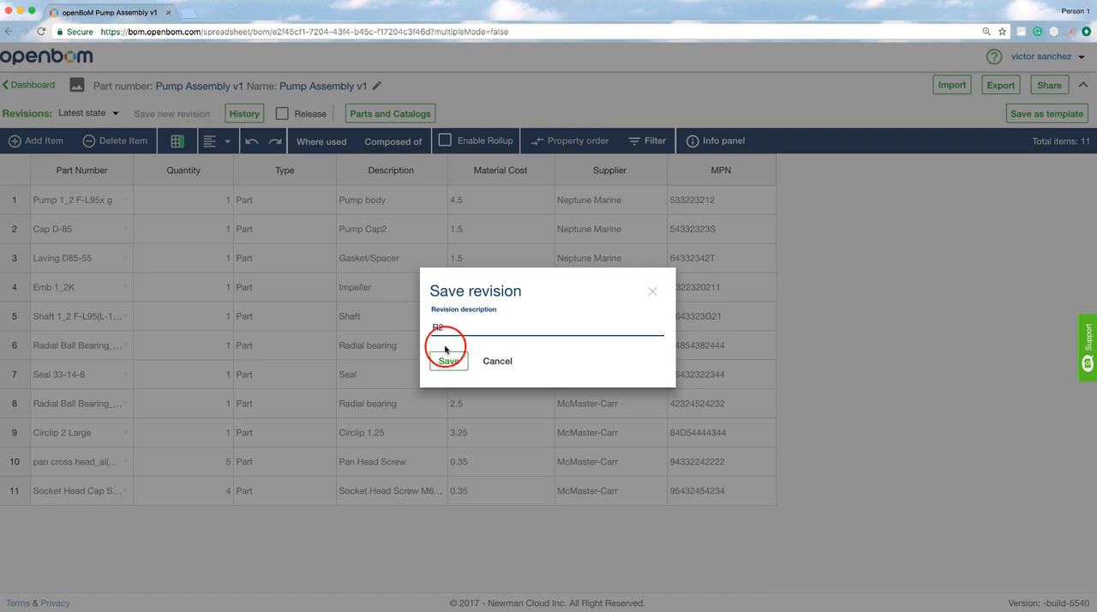
click(446, 360)
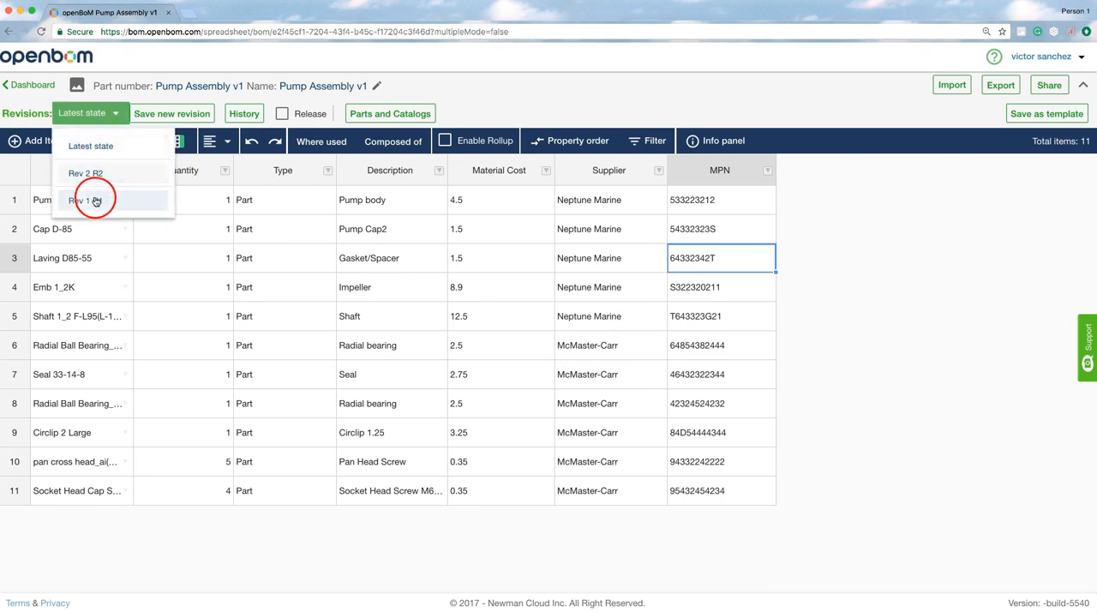
Step: Switch the BOM from Rev 1 R1 to Rev 2 R2 and show its History panel
click(80, 199)
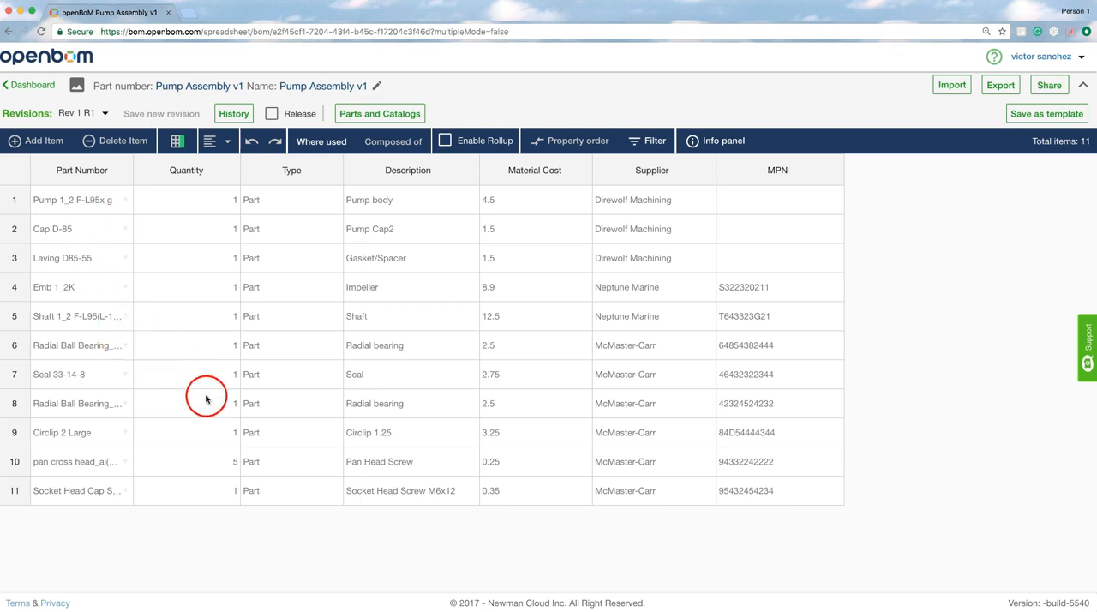
mouse_move(216, 226)
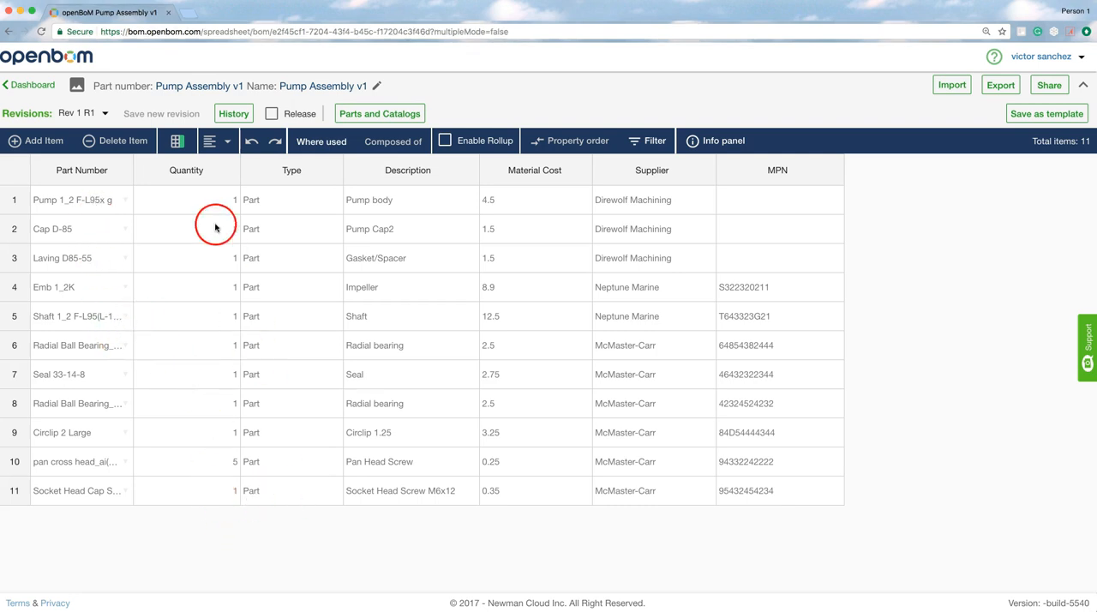
click(83, 112)
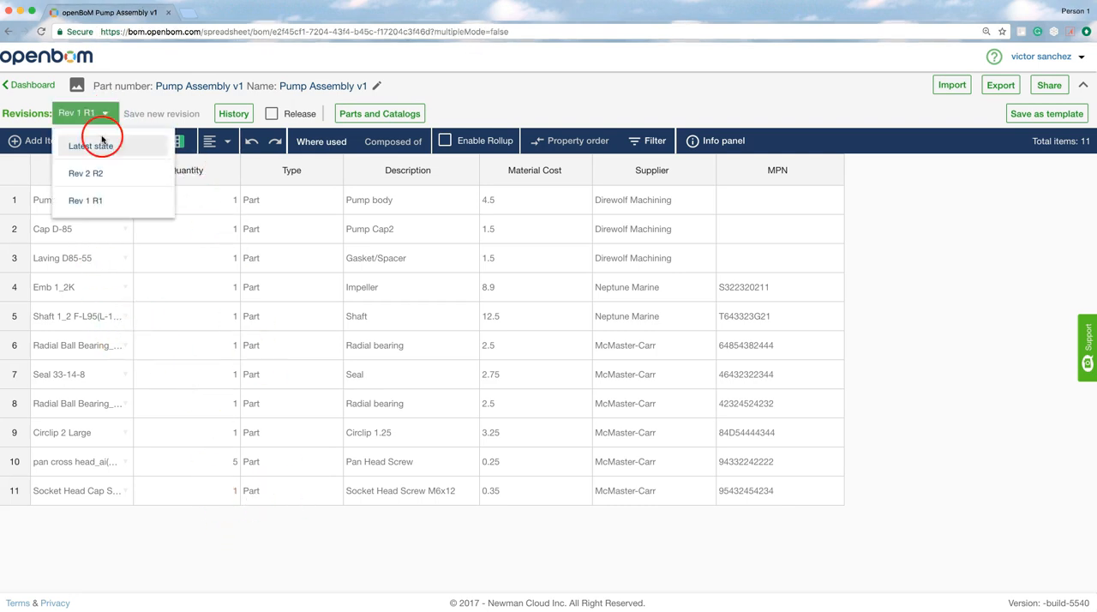
click(85, 172)
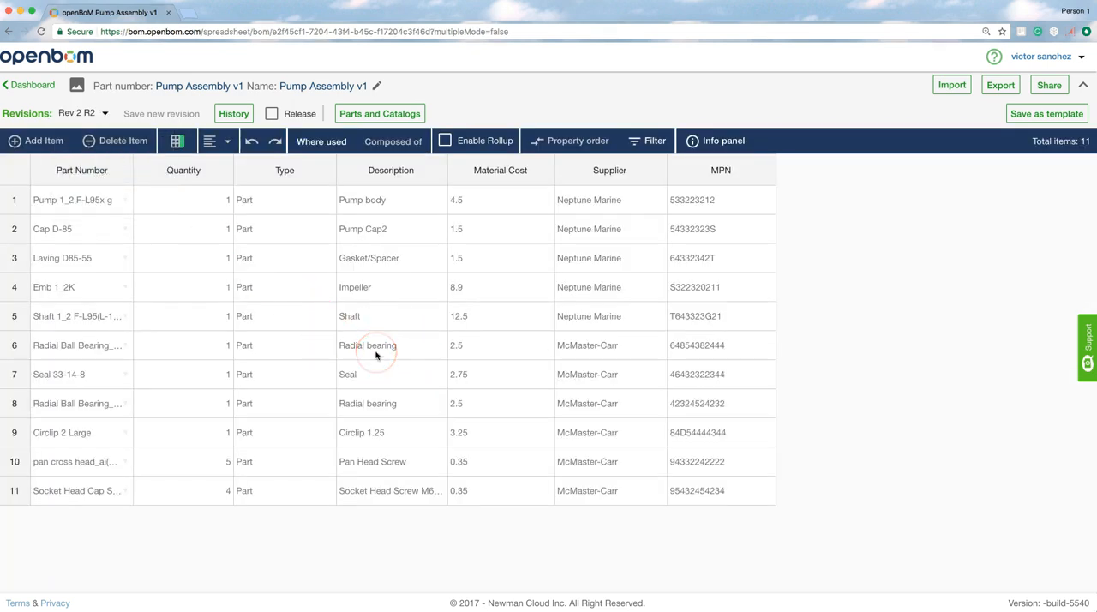
click(234, 113)
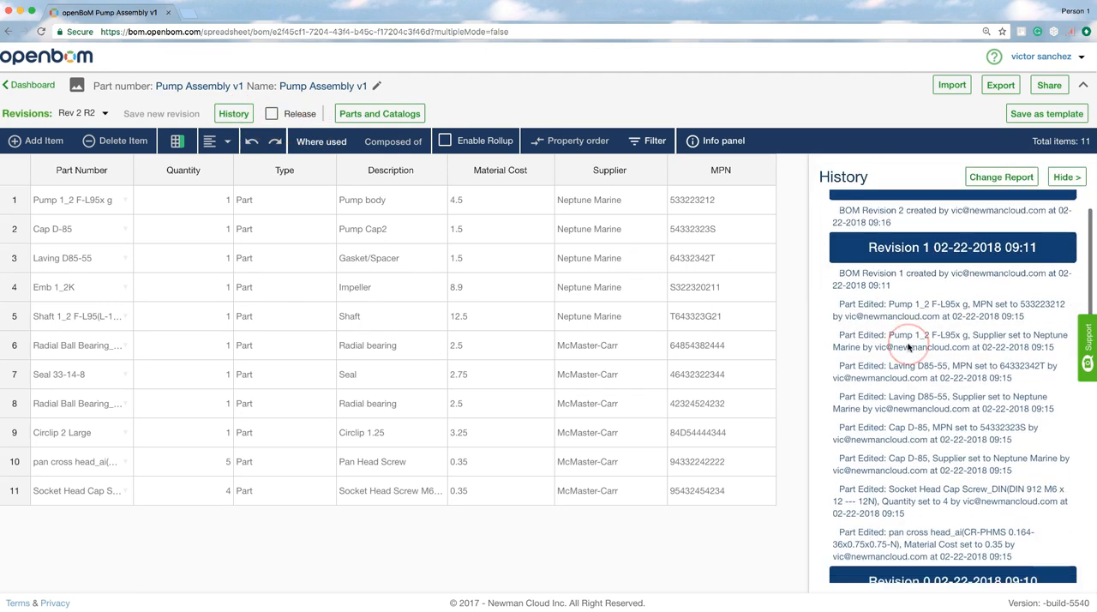
scroll(down, 3)
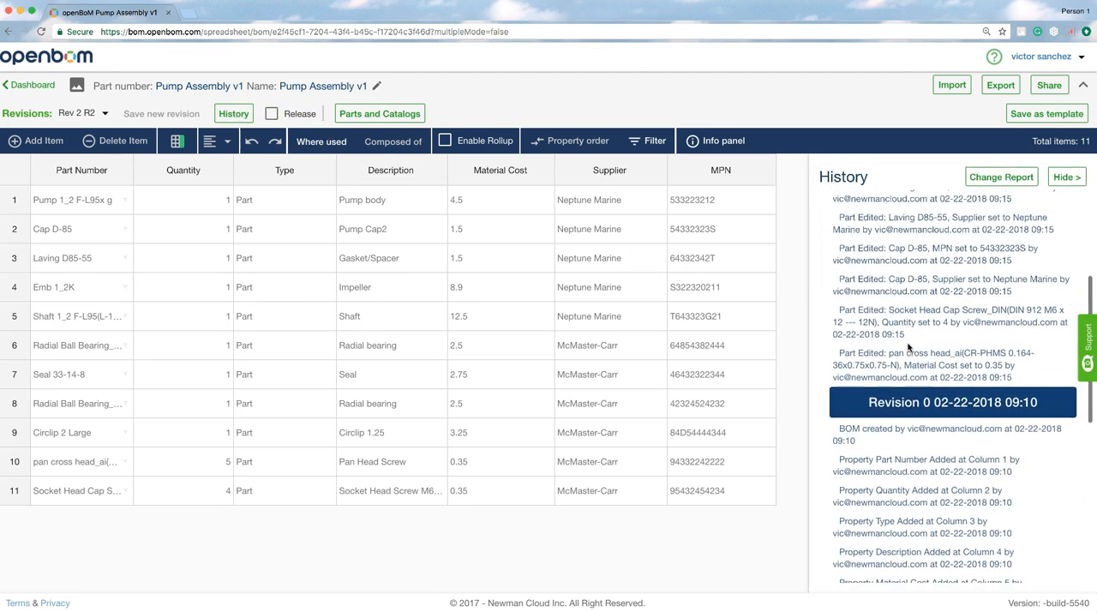
scroll(up, 3)
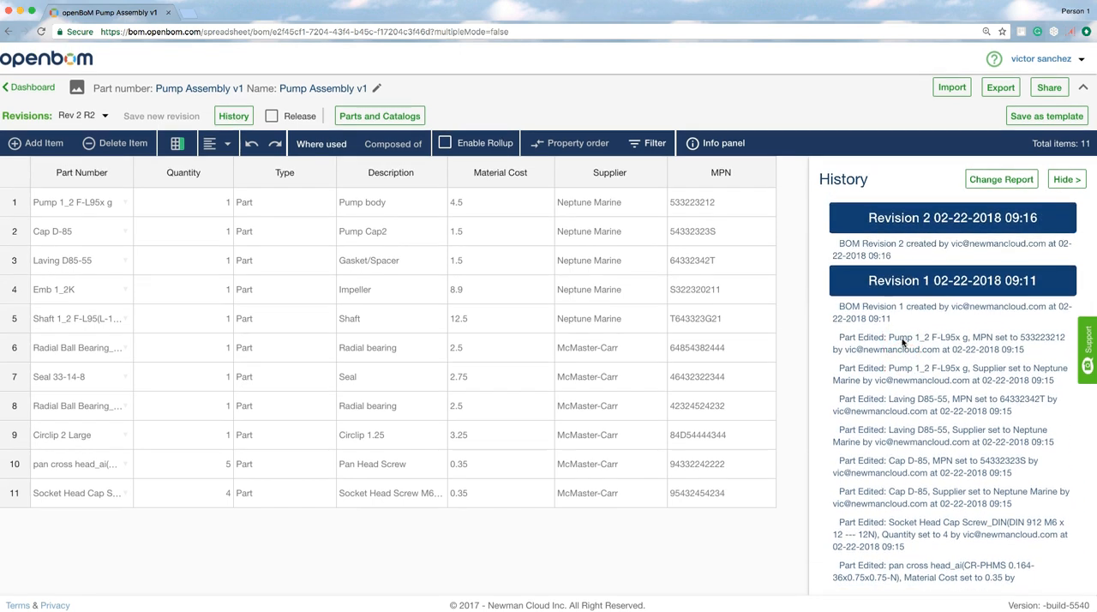
Step: Set up a Change Report from Rev 1 R1 to Rev 2 R2
click(1001, 180)
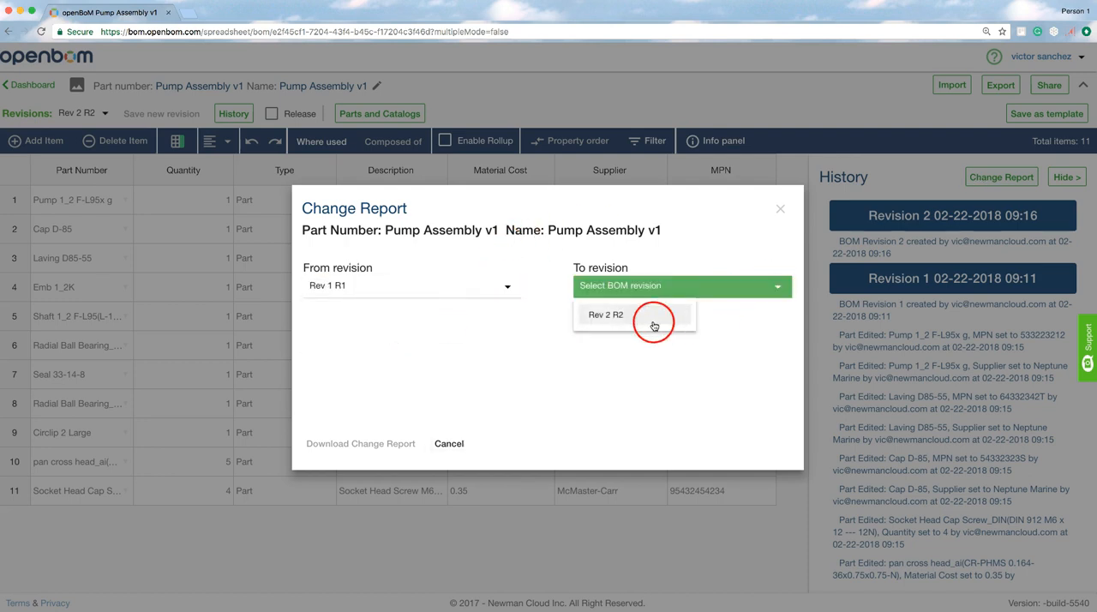
click(606, 315)
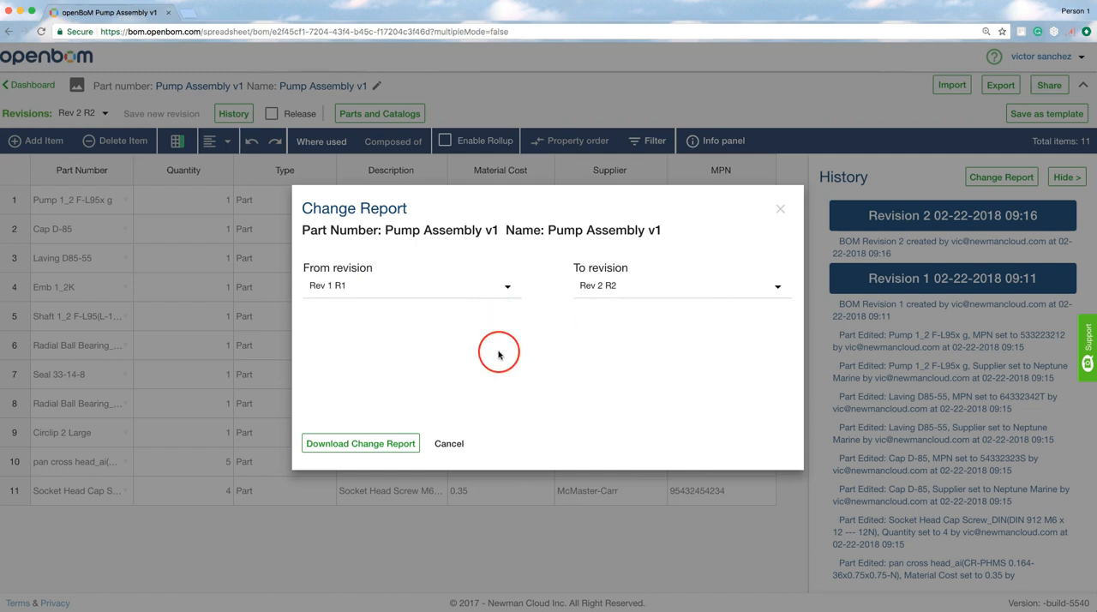
mouse_move(776, 238)
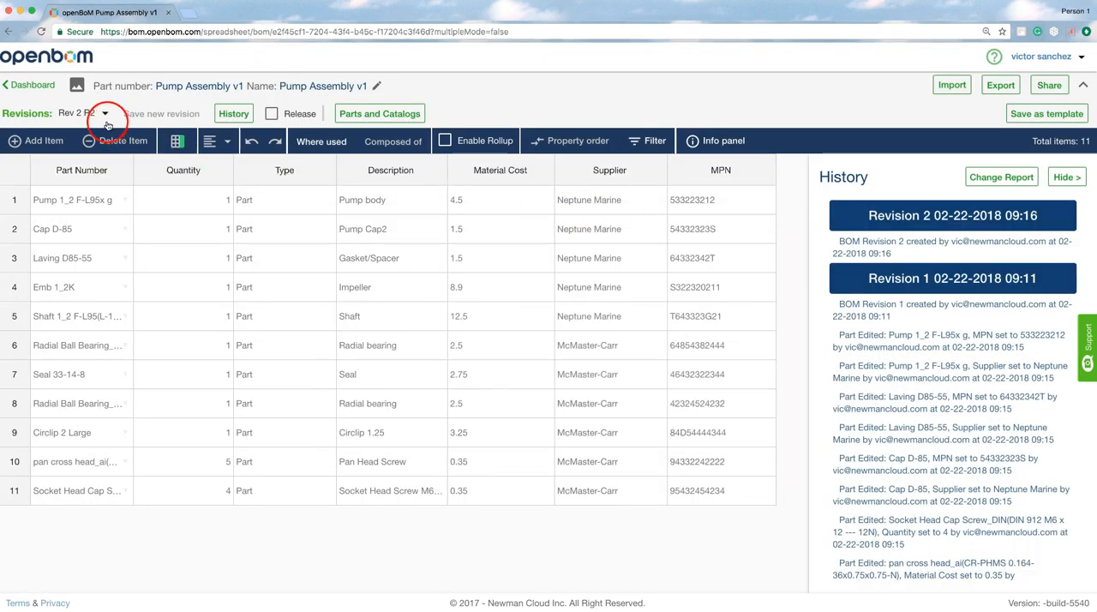
Step: Return the Pump Assembly v1 BOM to Latest state and hide the History panel
click(104, 113)
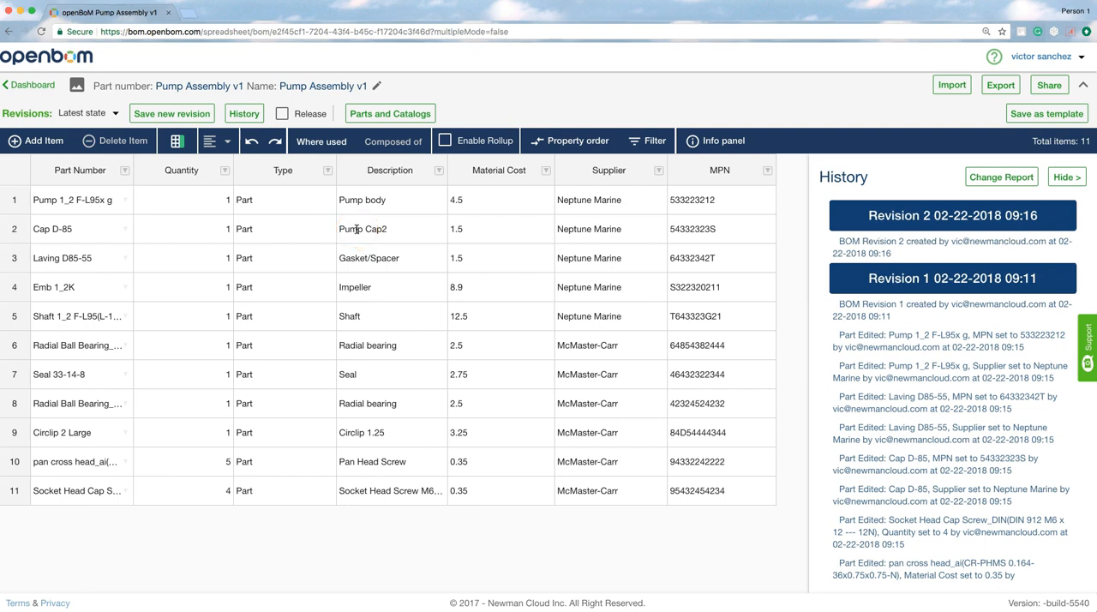
click(1066, 176)
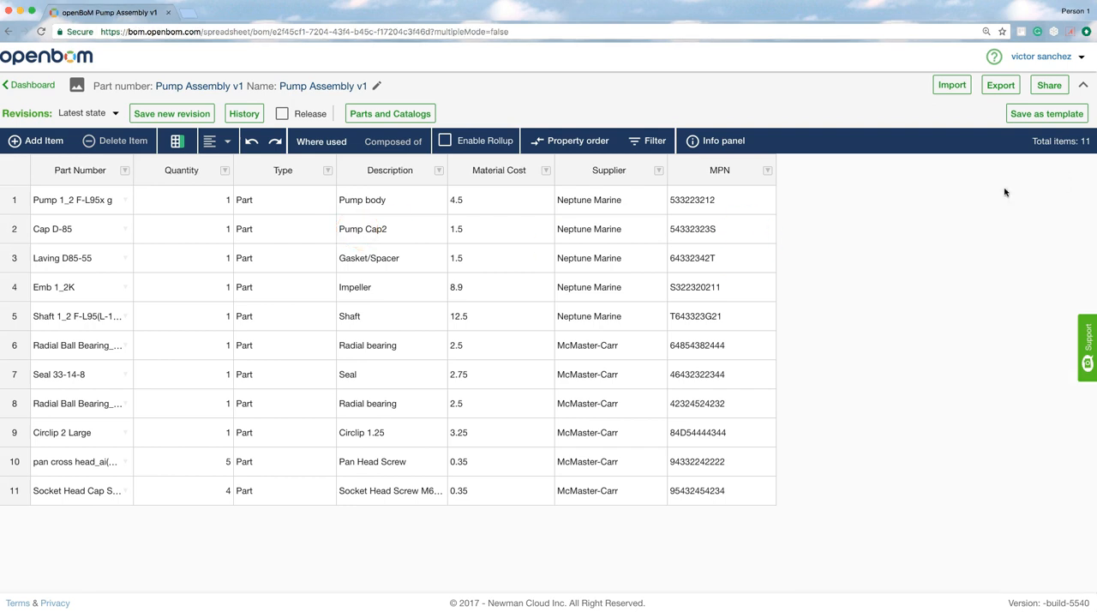
click(1001, 84)
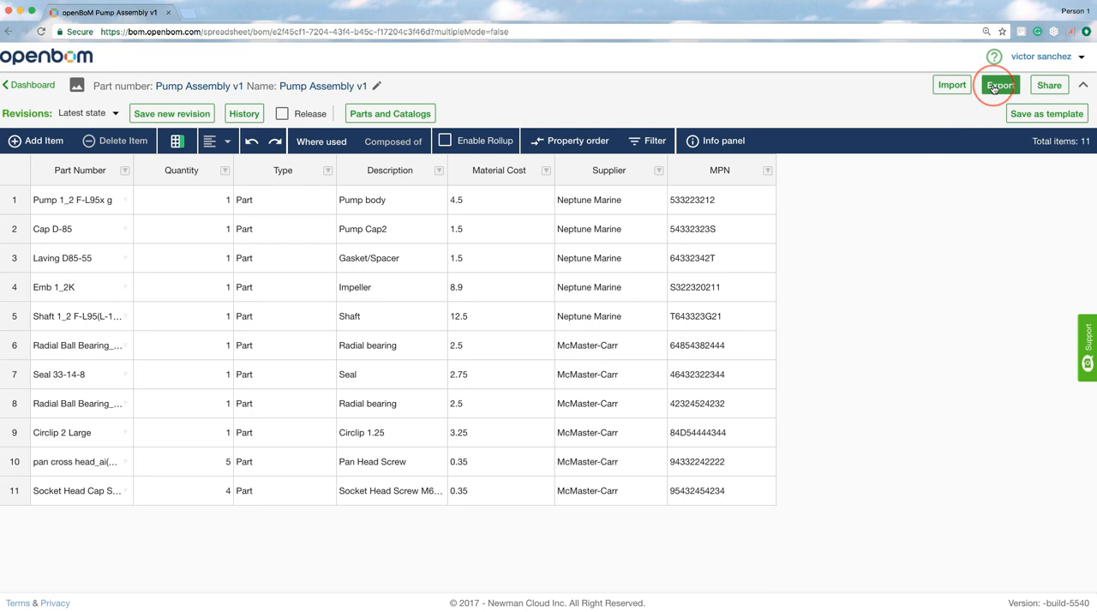
Step: Export the BOM in PDF format and open the downloaded Pump Assembly v1.PDF
click(1000, 85)
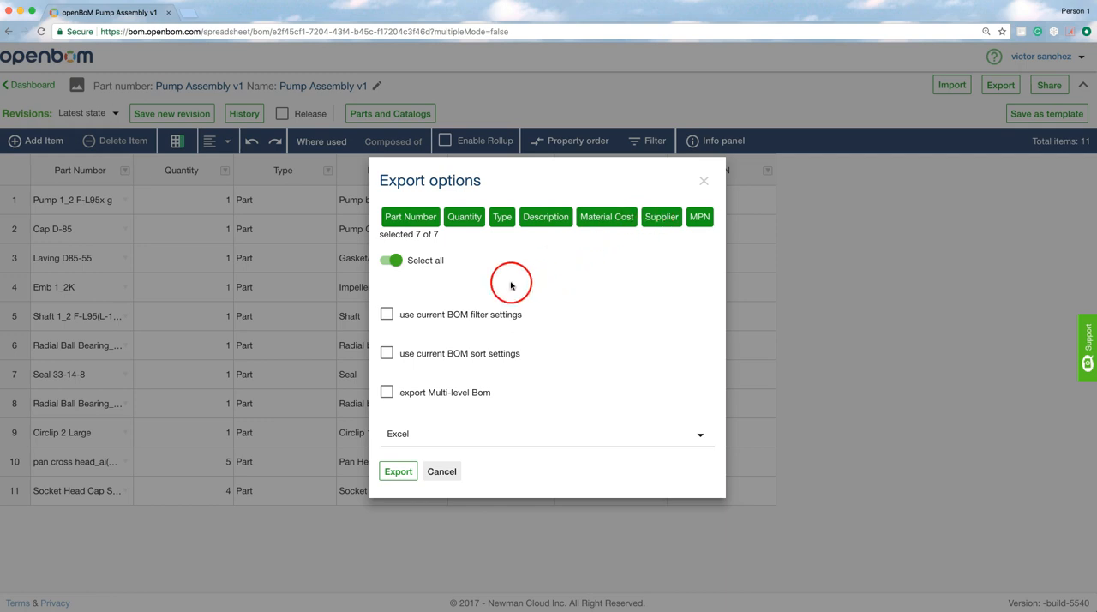
mouse_move(471, 331)
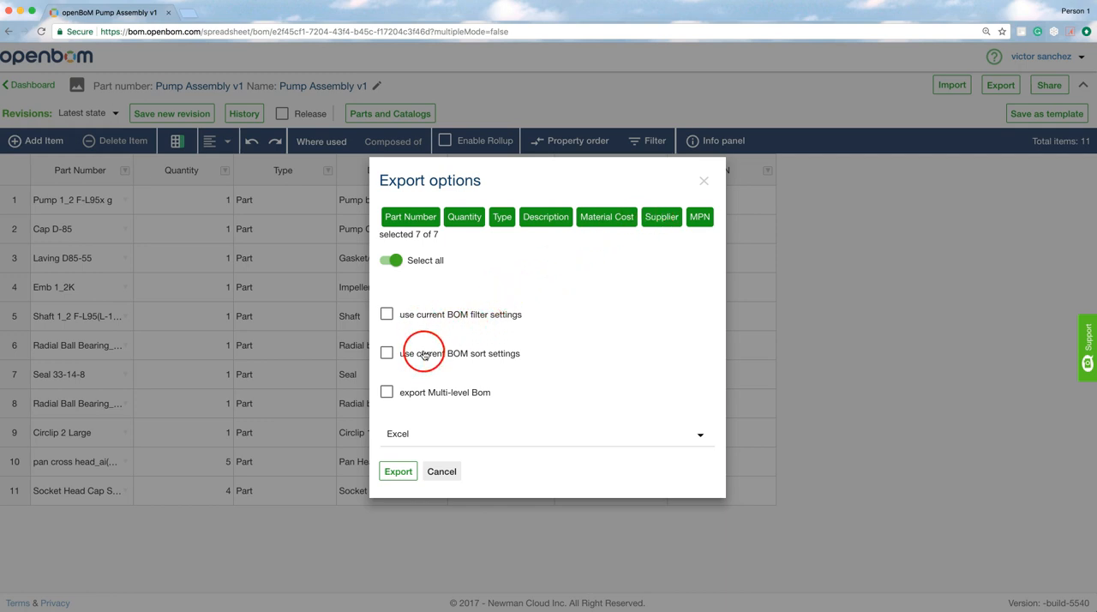
mouse_move(641, 452)
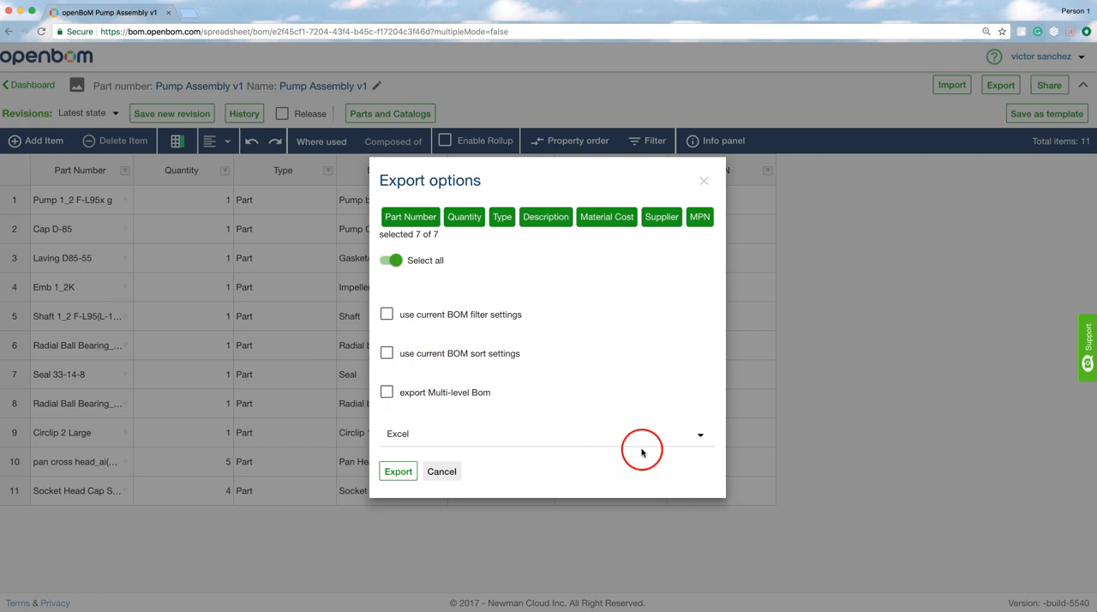
mouse_move(690, 439)
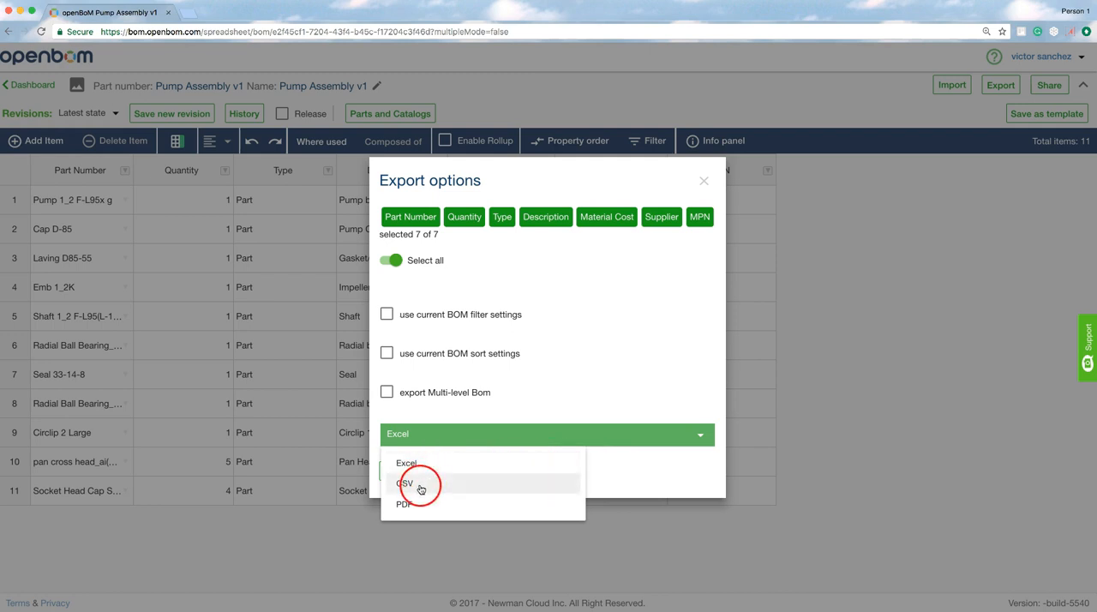
click(403, 504)
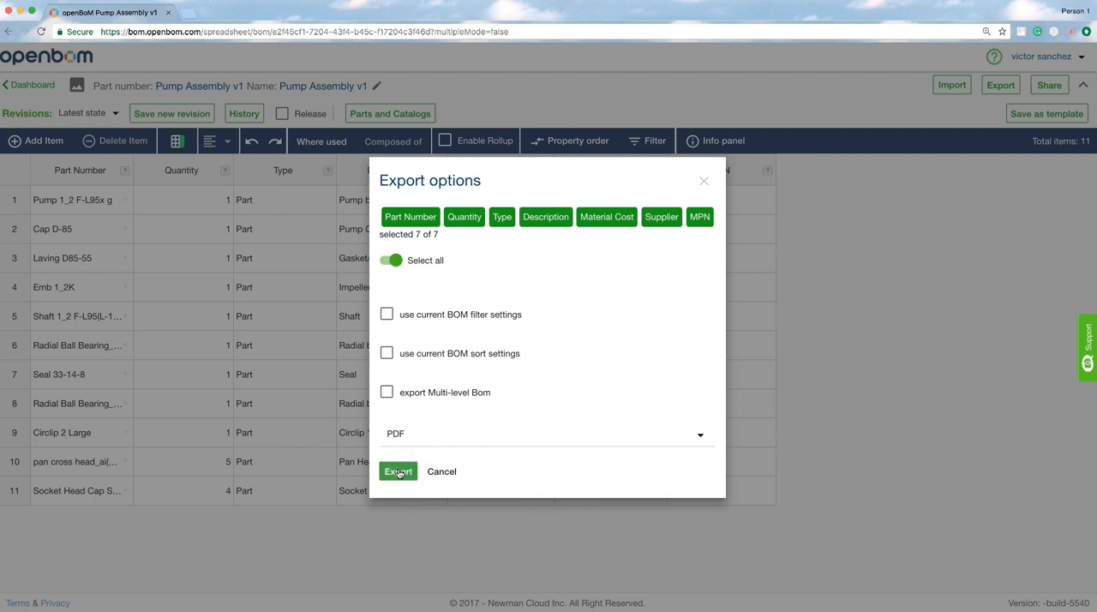
click(398, 470)
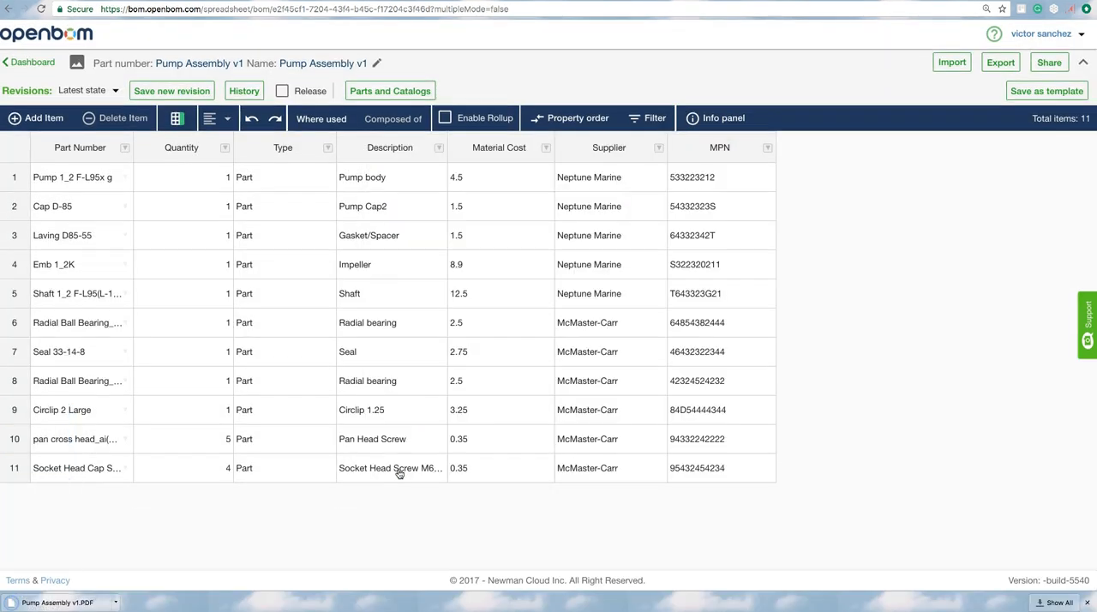
mouse_move(283, 348)
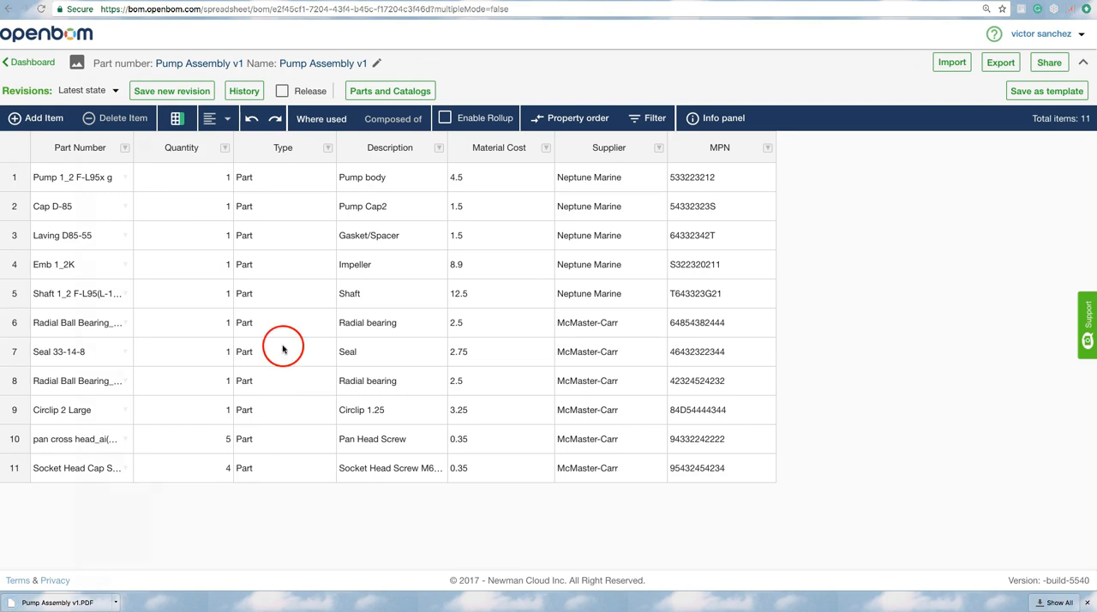
click(58, 603)
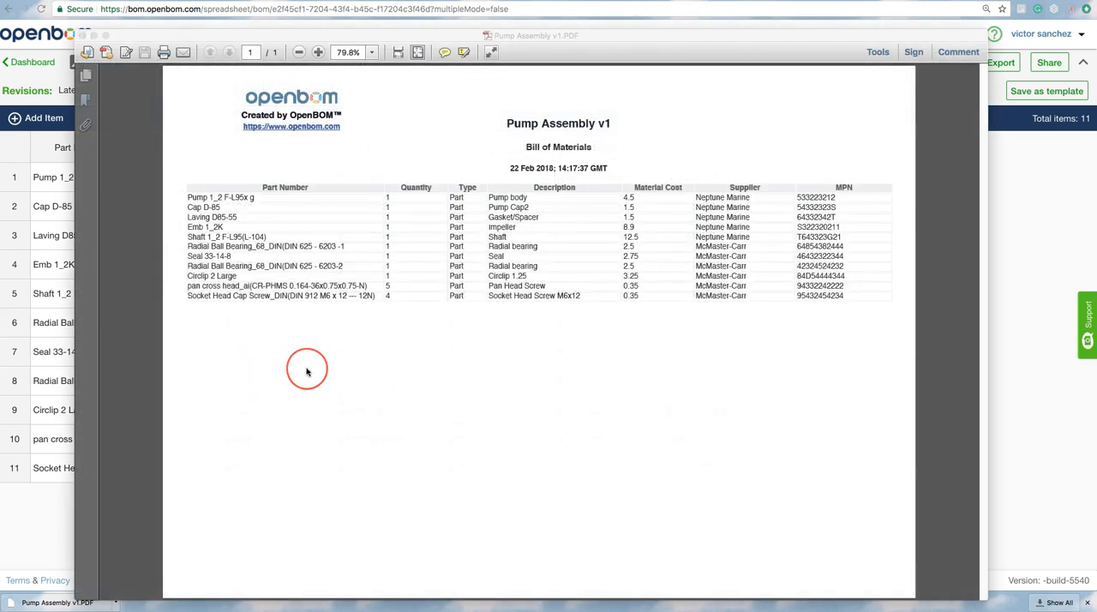